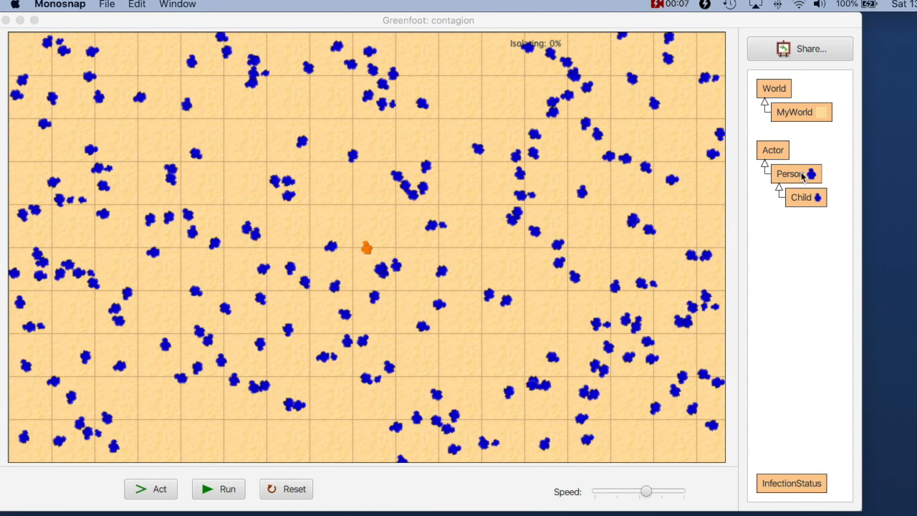
# - Open the Person class source and select its INFECTION_TIME = 200 declaration line
pyautogui.click(789, 174)
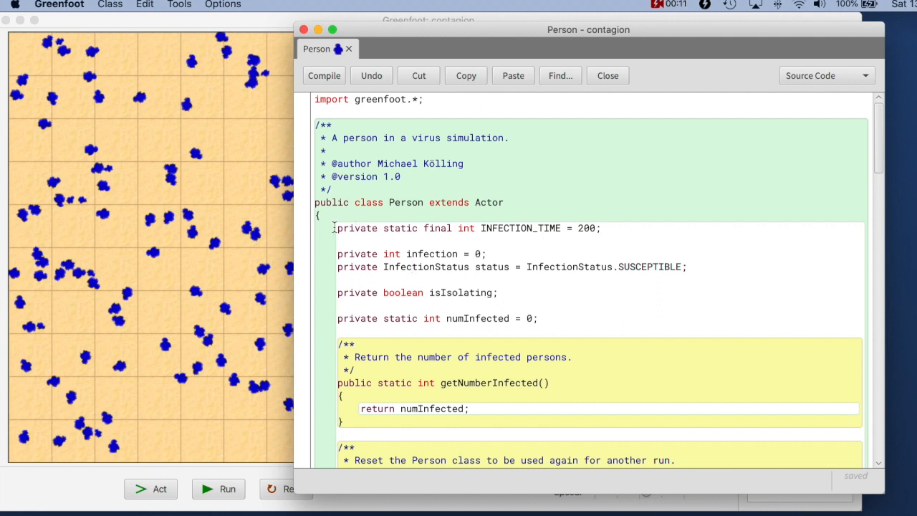
pyautogui.click(601, 228)
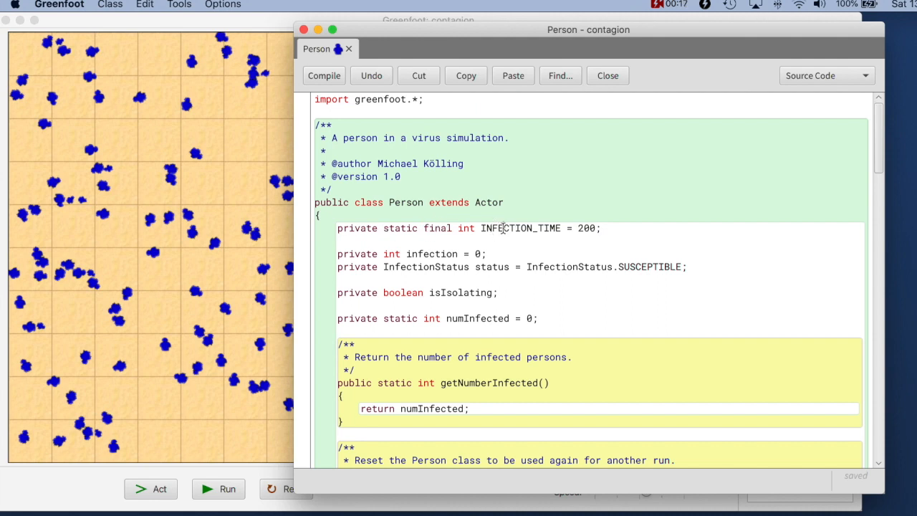
pyautogui.doubleClick(521, 228)
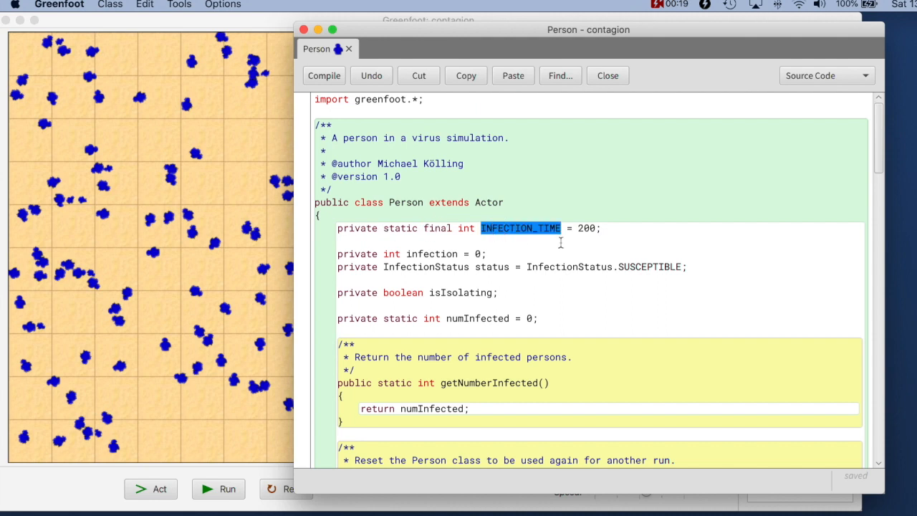
pyautogui.moveTo(495, 199)
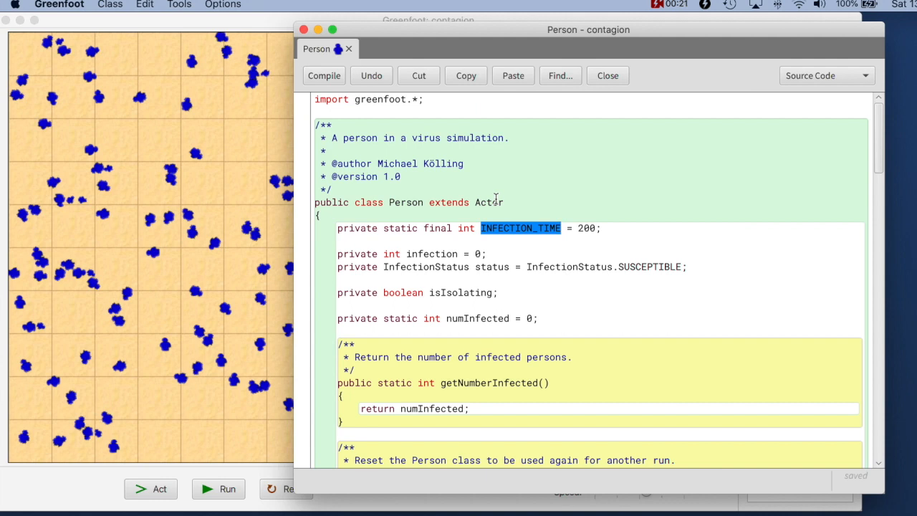
pyautogui.click(613, 228)
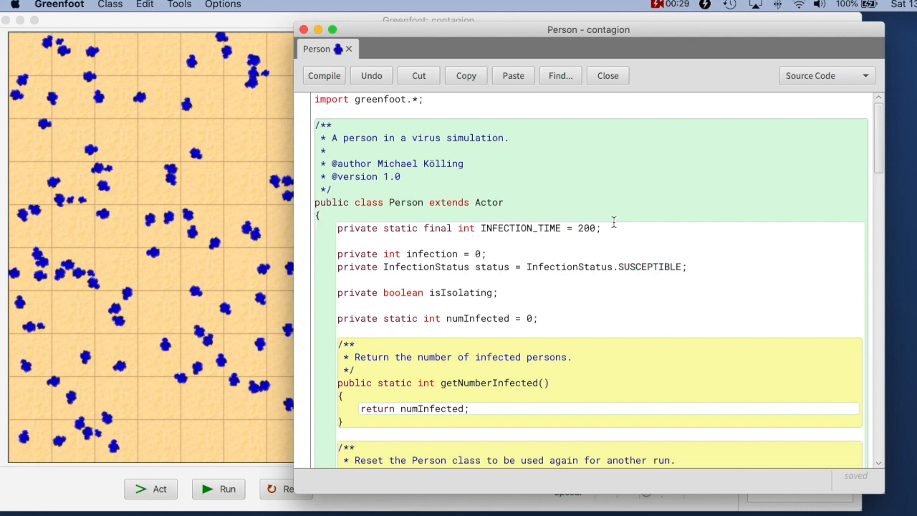
pyautogui.tripleClick(466, 228)
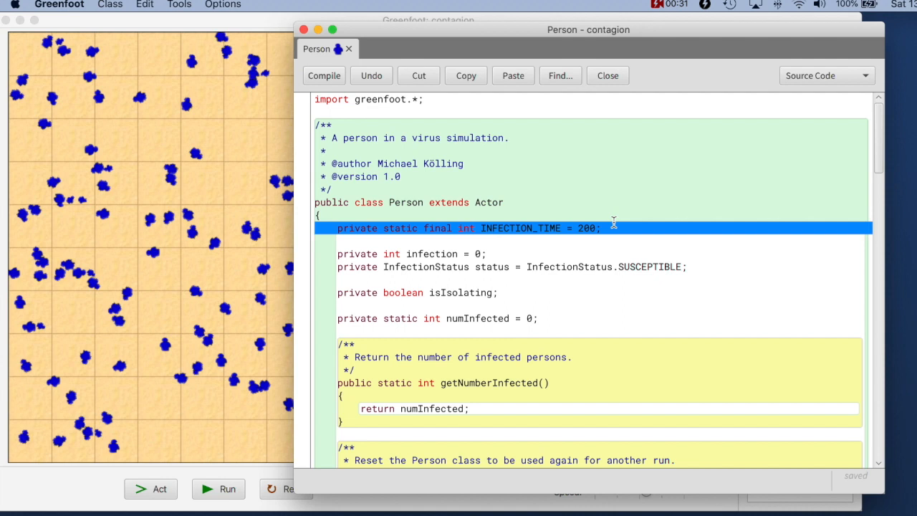
# - Set Child's INFECTION_TIME to 100, compile Child, and bring the contagion world forward
pyautogui.click(607, 75)
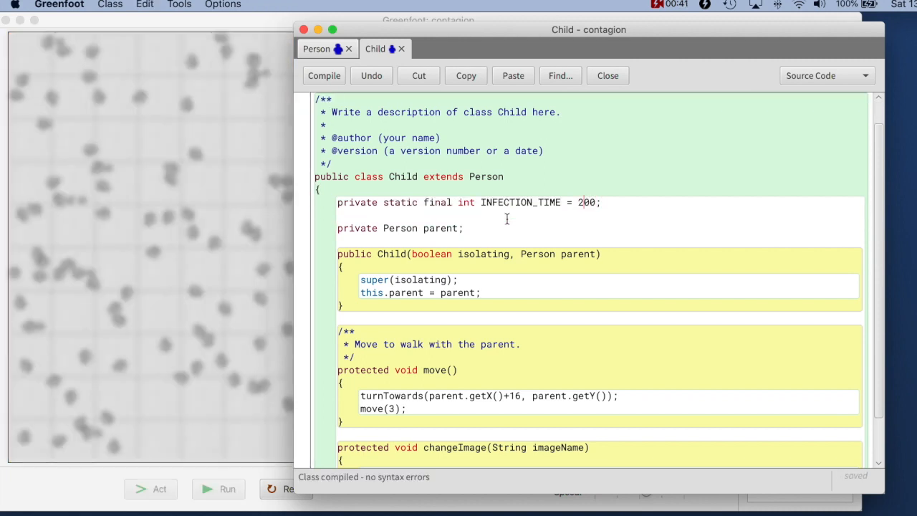
pyautogui.write('100')
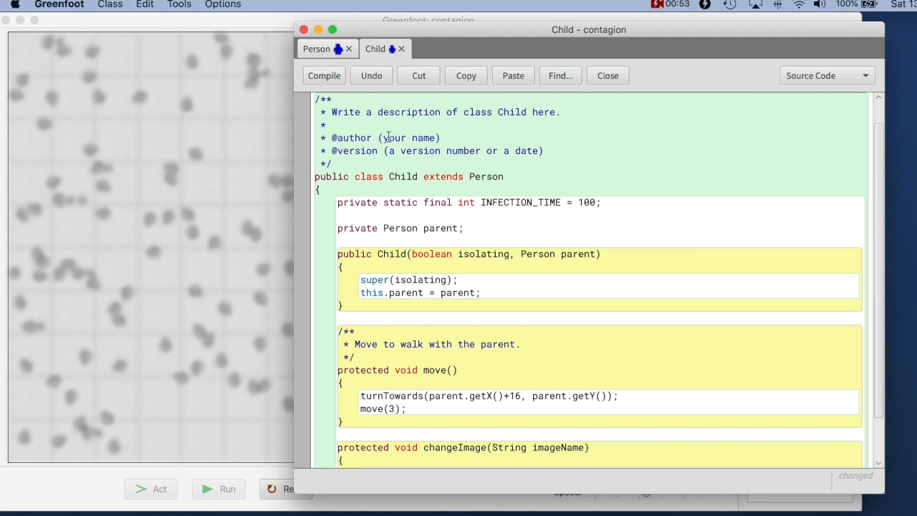
pyautogui.click(324, 75)
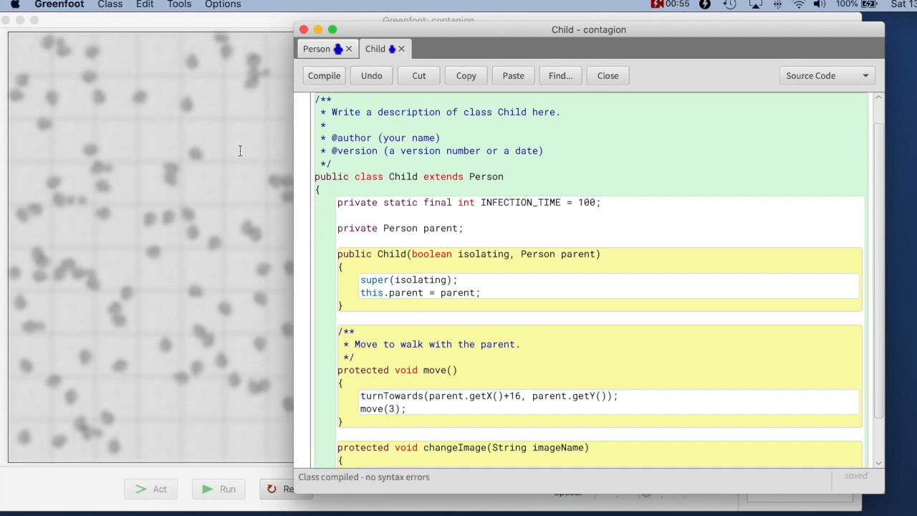
pyautogui.click(607, 75)
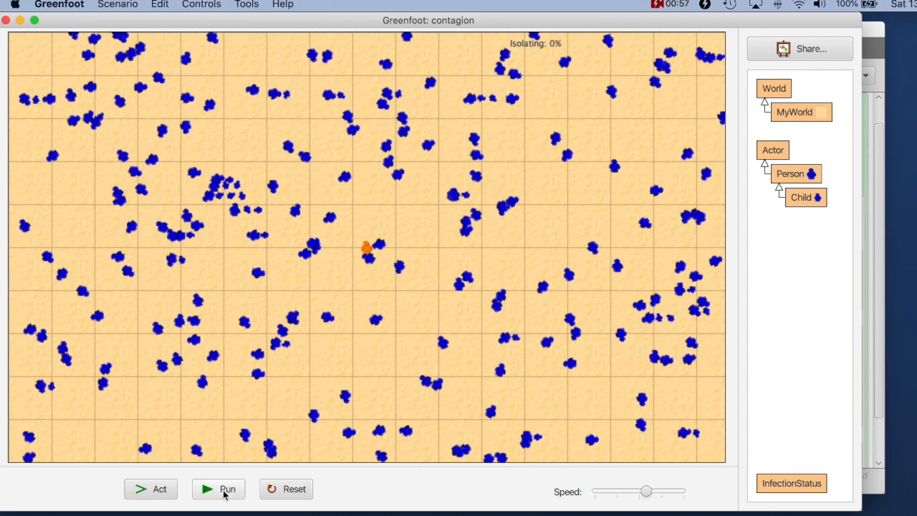
# - Run the simulation, inspect an infected child showing infection 163, and close the inspector
pyautogui.click(227, 489)
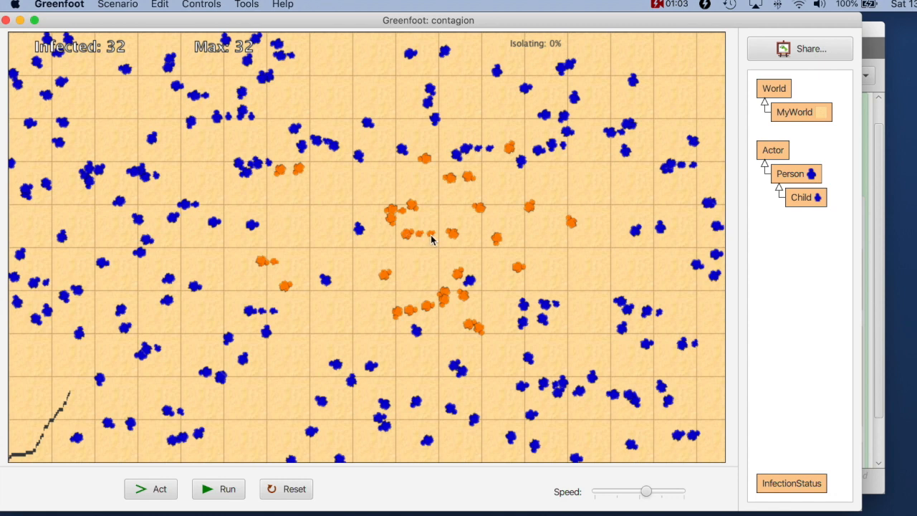
pyautogui.rightClick(430, 238)
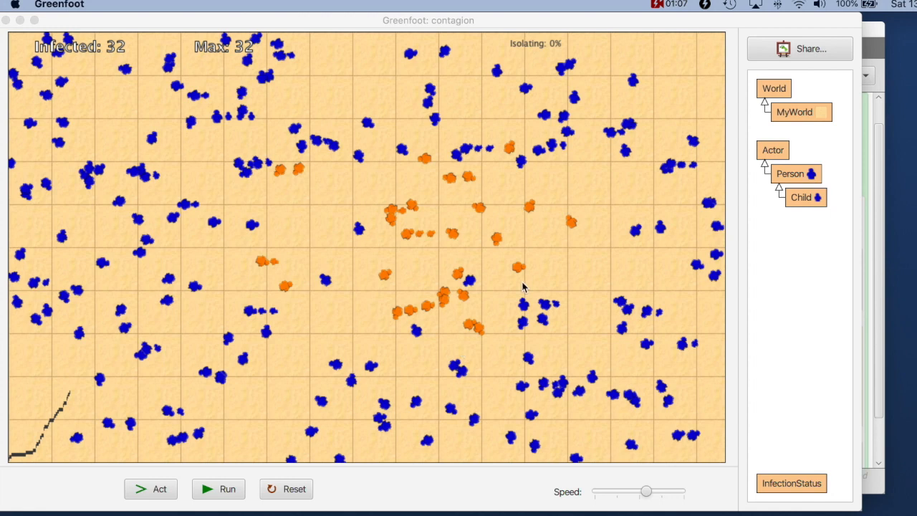
pyautogui.moveTo(534, 279)
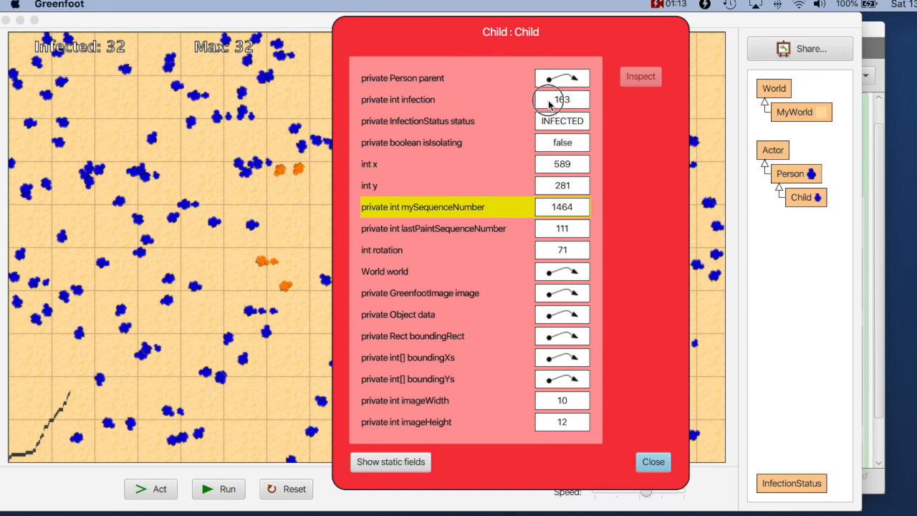
pyautogui.click(561, 99)
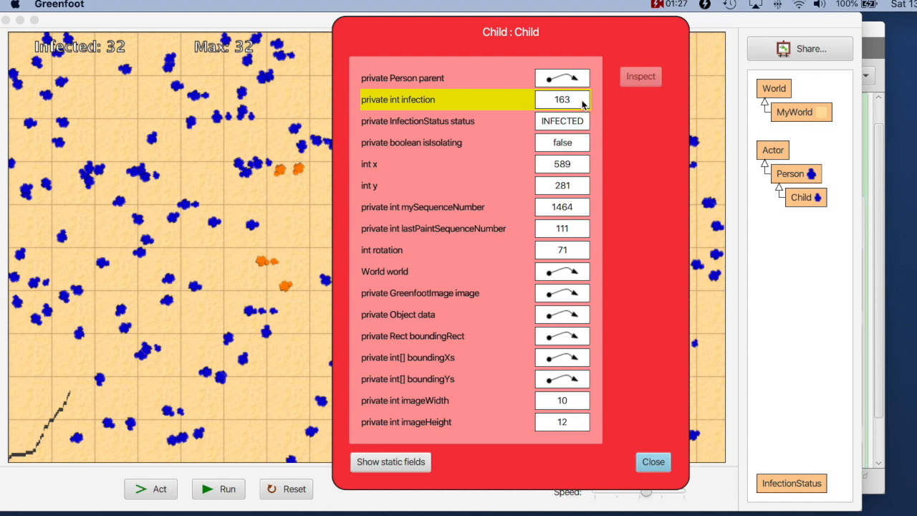
pyautogui.moveTo(491, 102)
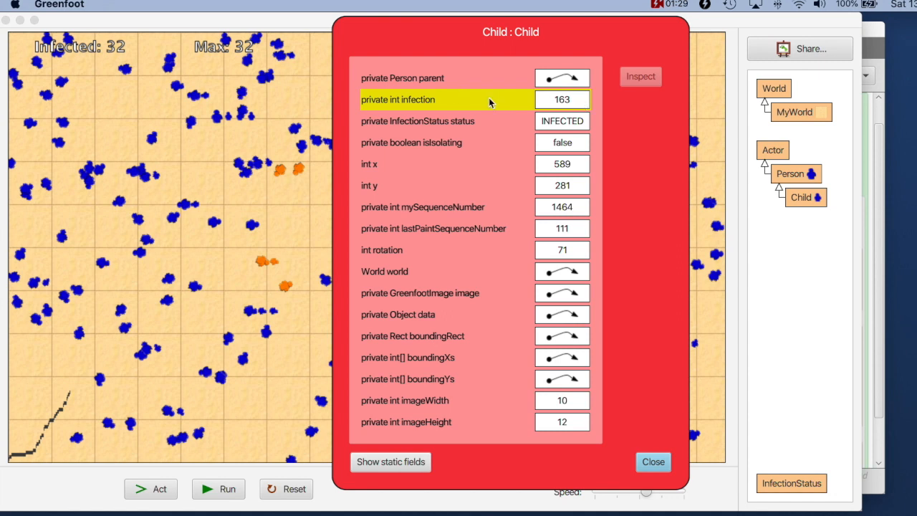
pyautogui.moveTo(519, 108)
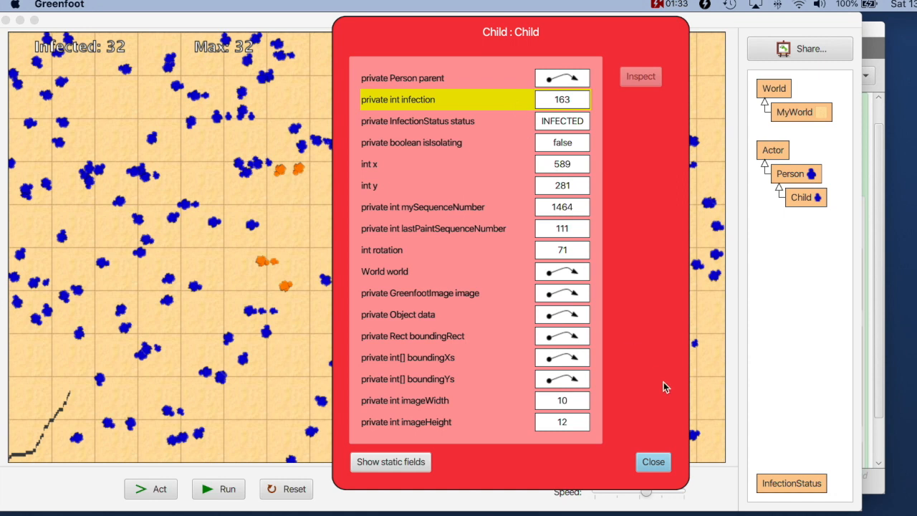
pyautogui.click(653, 461)
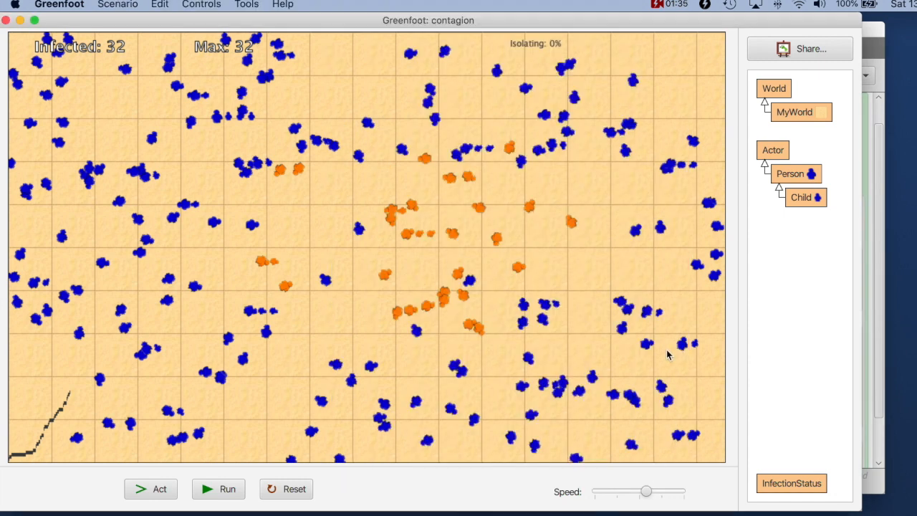
pyautogui.moveTo(869, 233)
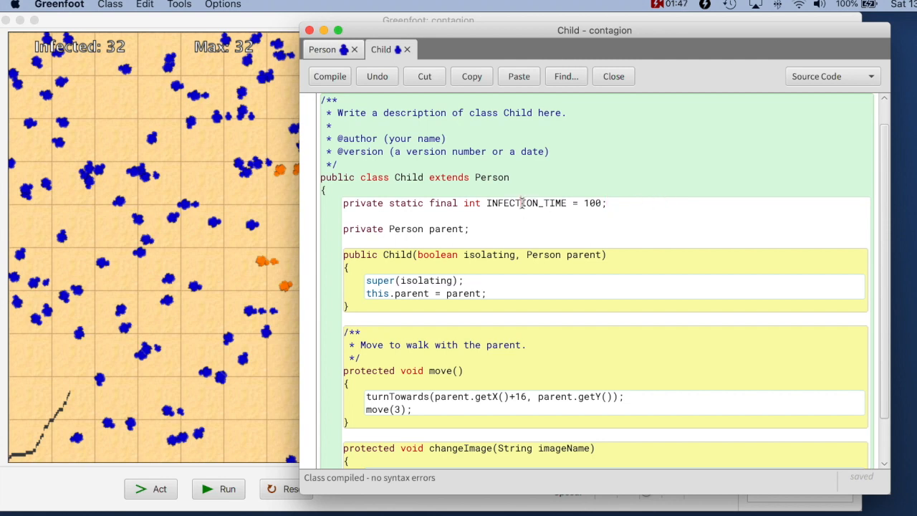
pyautogui.doubleClick(525, 203)
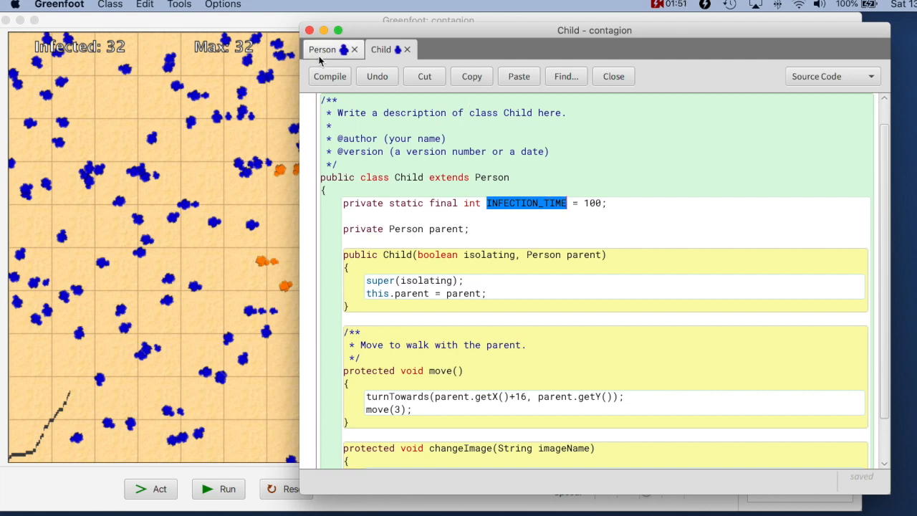
pyautogui.click(322, 50)
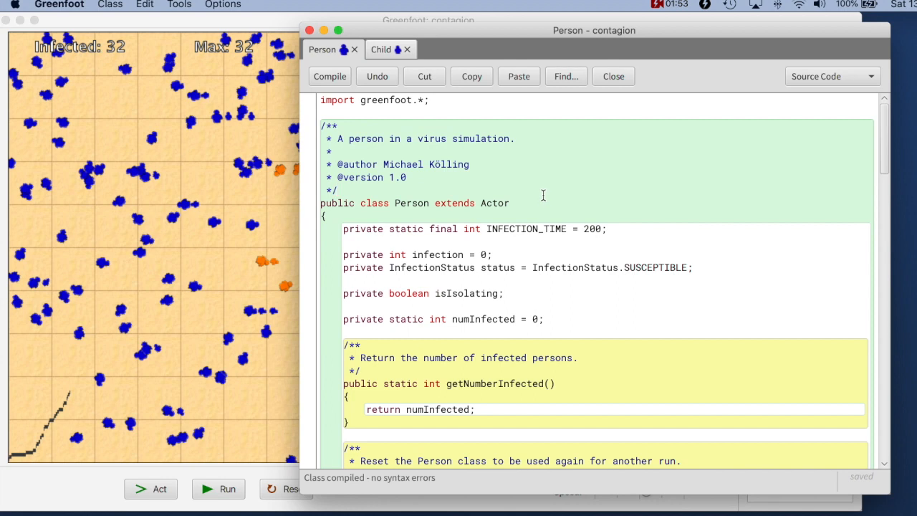
pyautogui.doubleClick(525, 229)
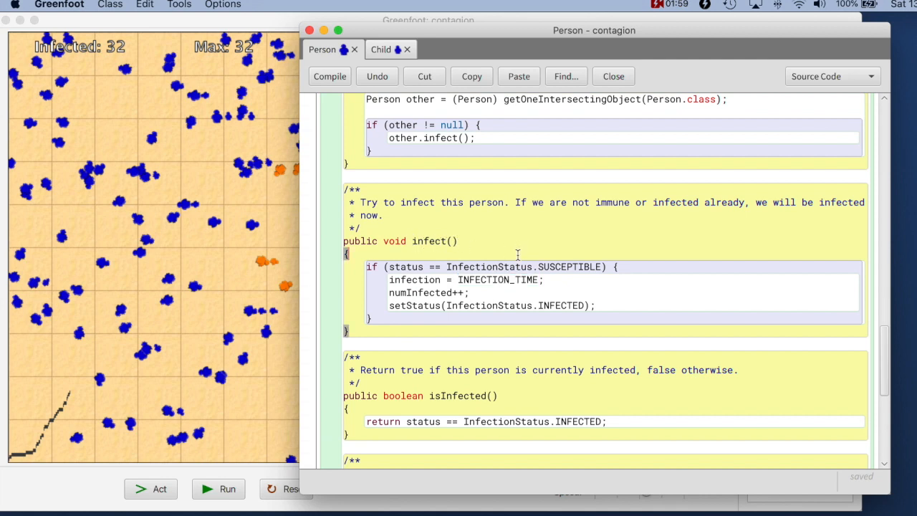
pyautogui.doubleClick(498, 279)
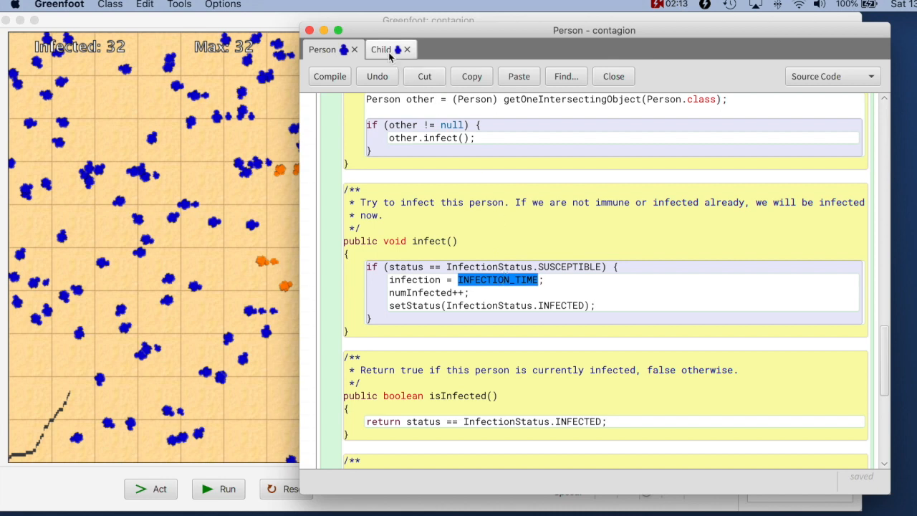
pyautogui.click(381, 48)
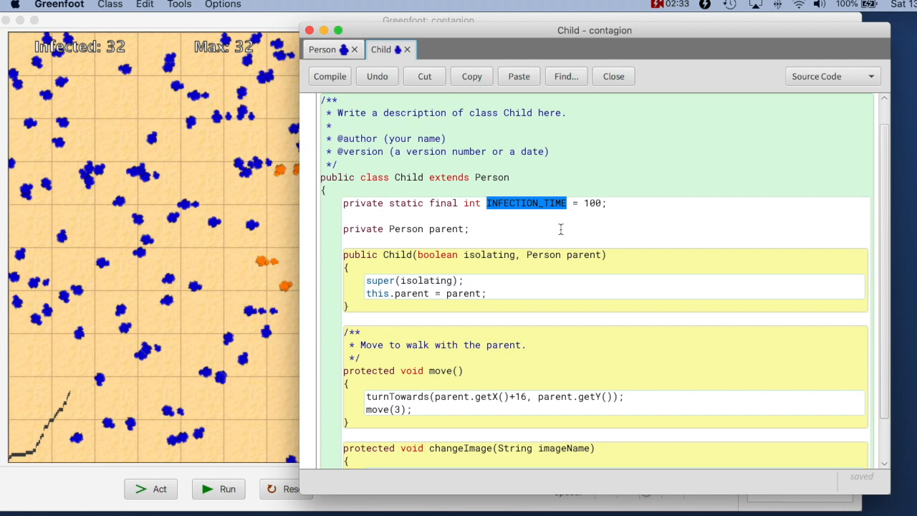
pyautogui.moveTo(369, 204)
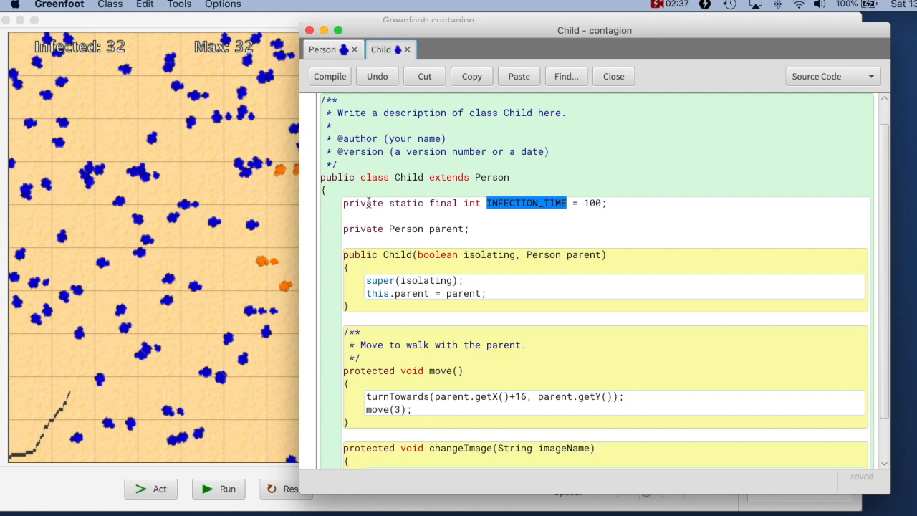
# - Change the INFECTION_TIME modifier from private to protected in Child
pyautogui.click(368, 203)
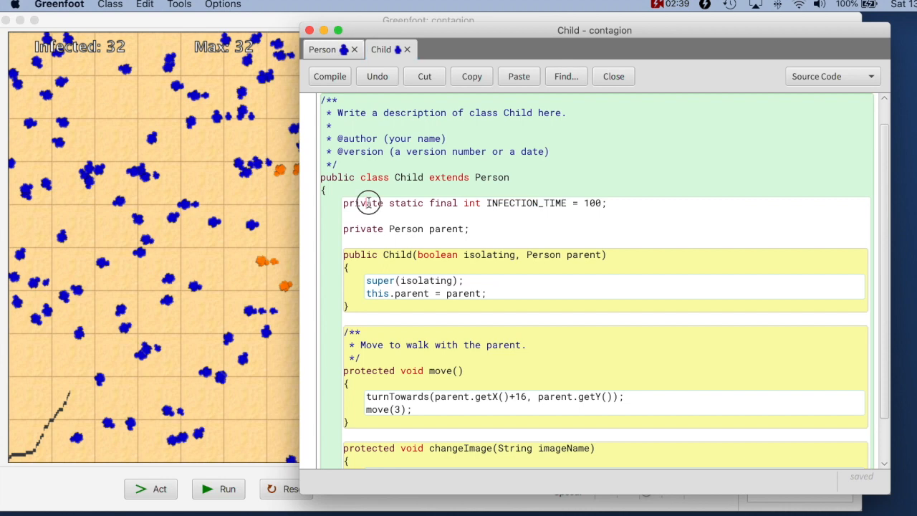
pyautogui.doubleClick(362, 202)
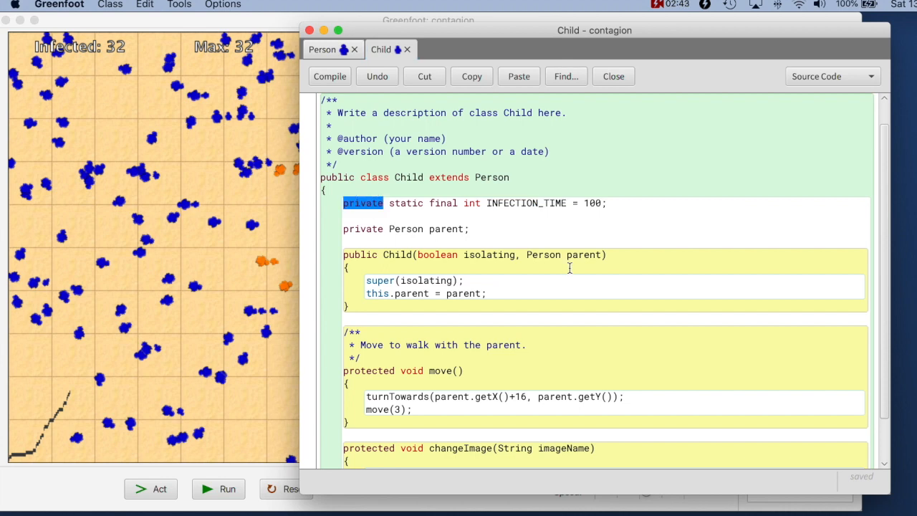
pyautogui.write('protected')
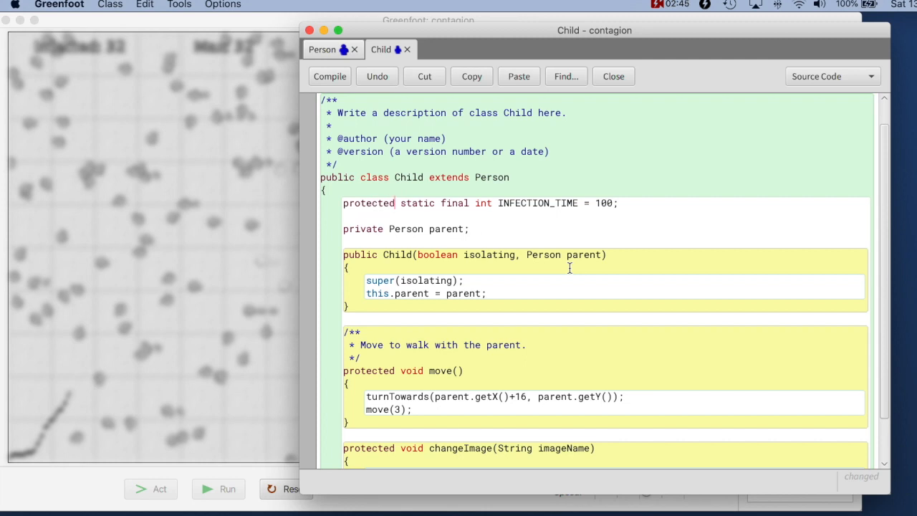
pyautogui.doubleClick(368, 203)
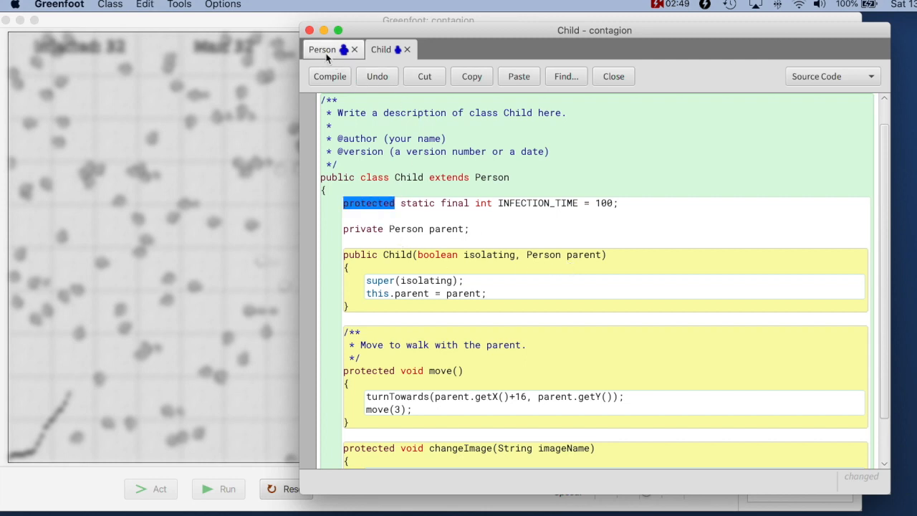
# - Make Person's INFECTION_TIME protected, compile Person, and return to the world
pyautogui.click(322, 49)
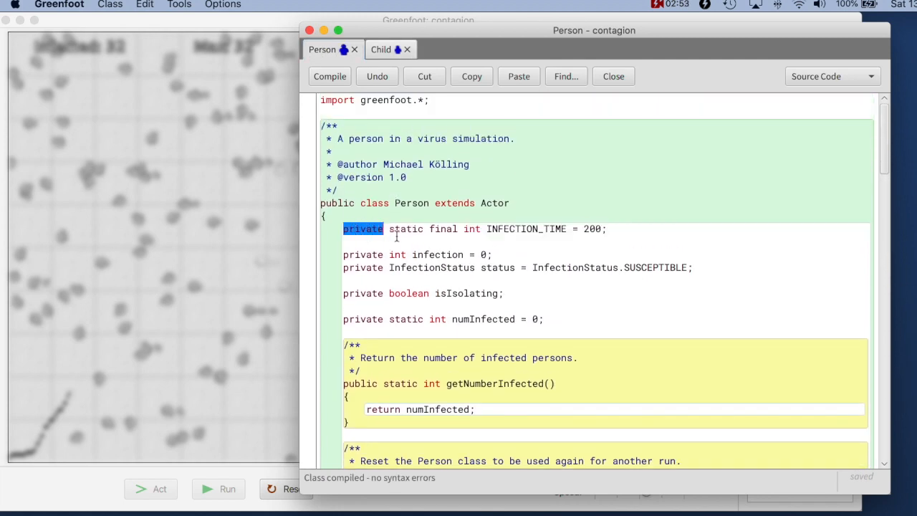
pyautogui.write('protected')
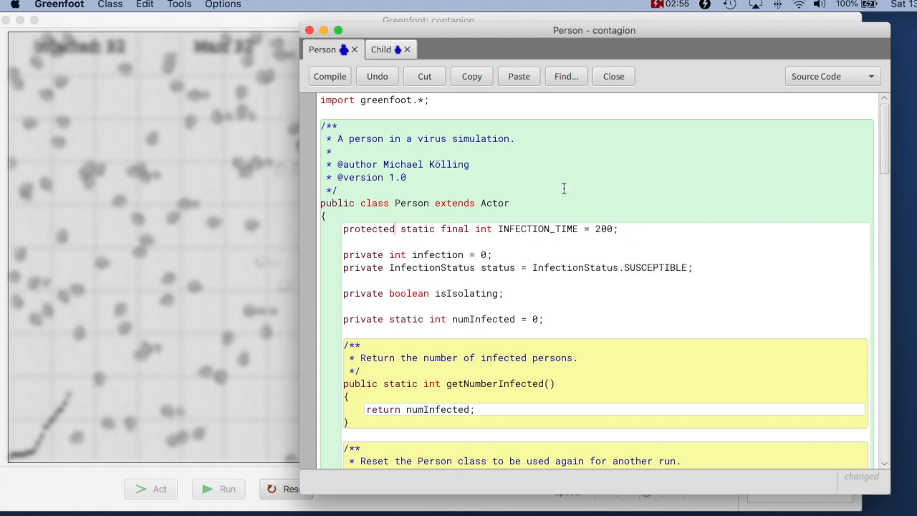
pyautogui.click(380, 49)
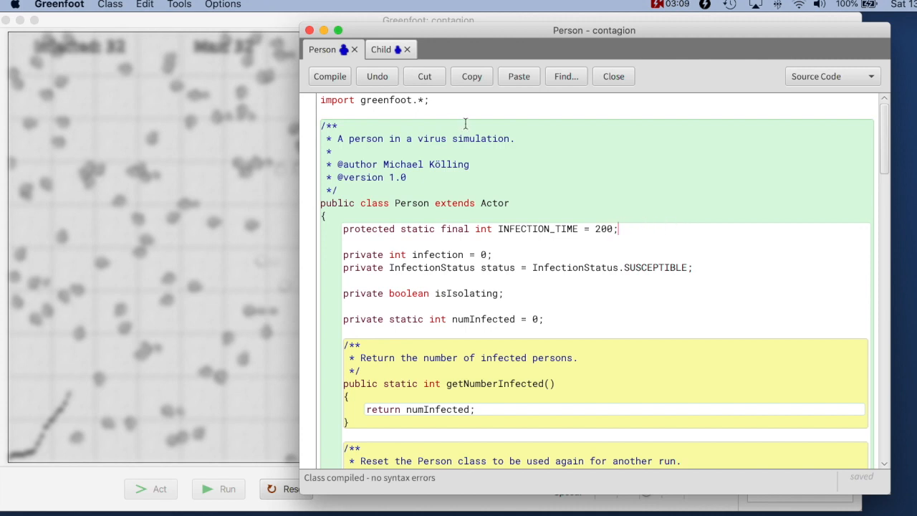
pyautogui.click(612, 76)
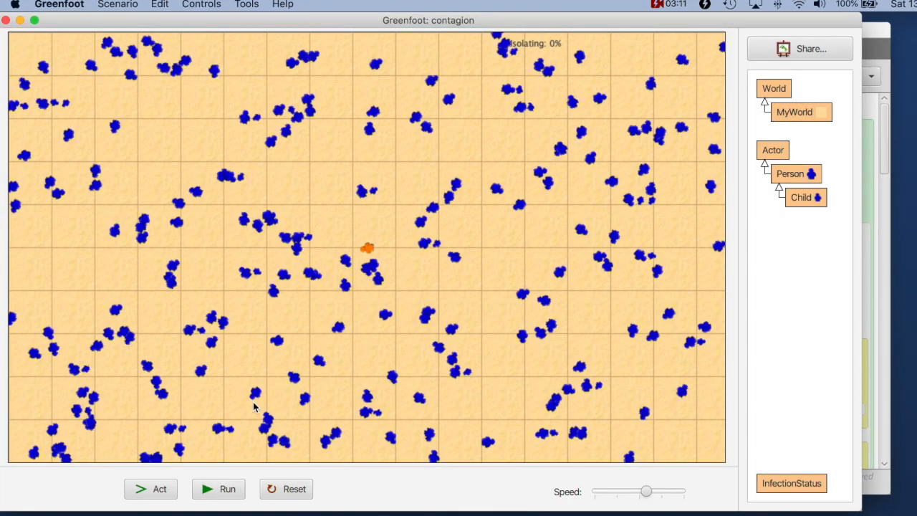
# - Run and pause the simulation, inspect an infected child (infection 145), then reopen Person
pyautogui.click(227, 489)
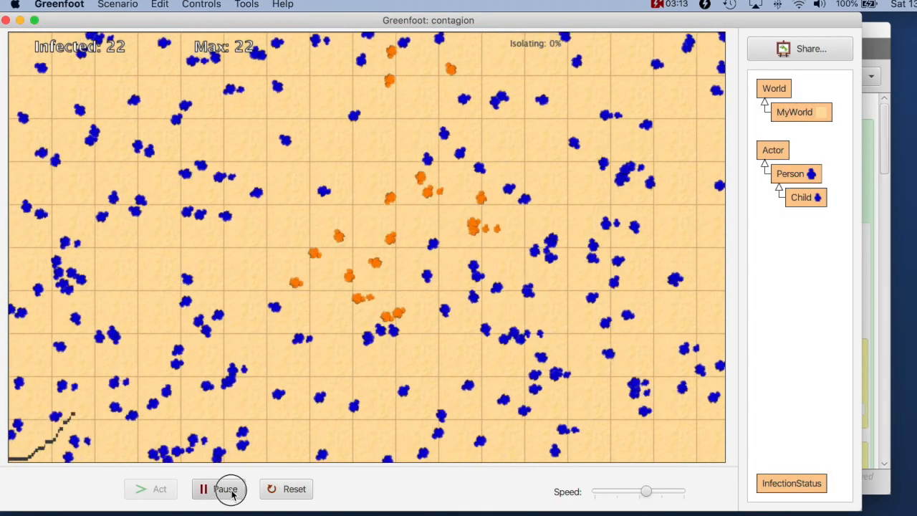
pyautogui.click(226, 488)
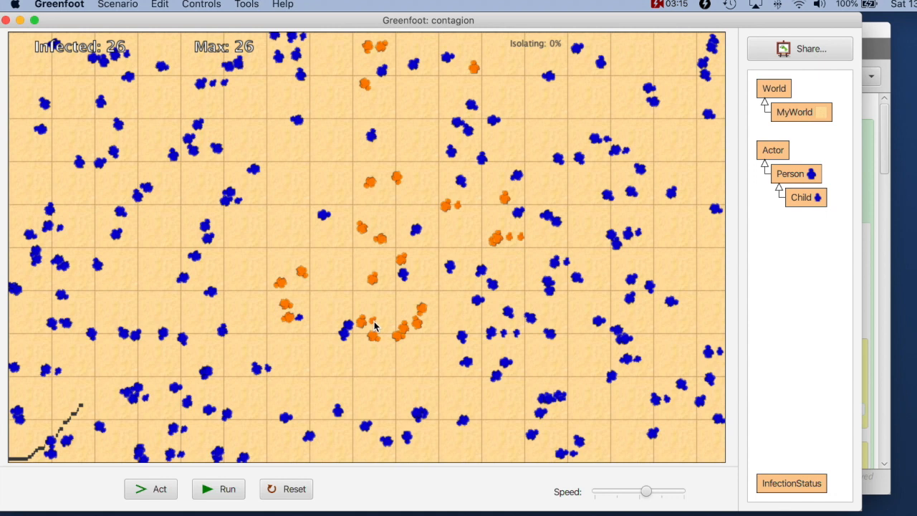
pyautogui.rightClick(373, 322)
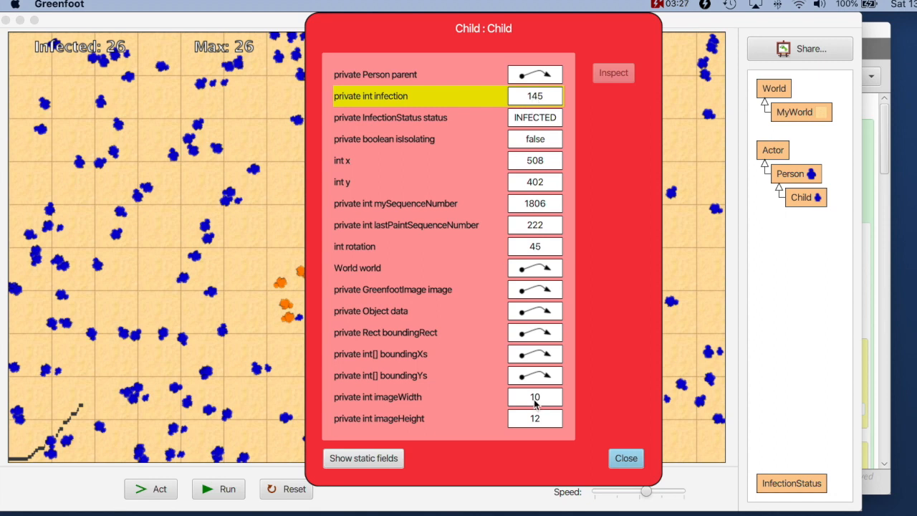
pyautogui.click(625, 458)
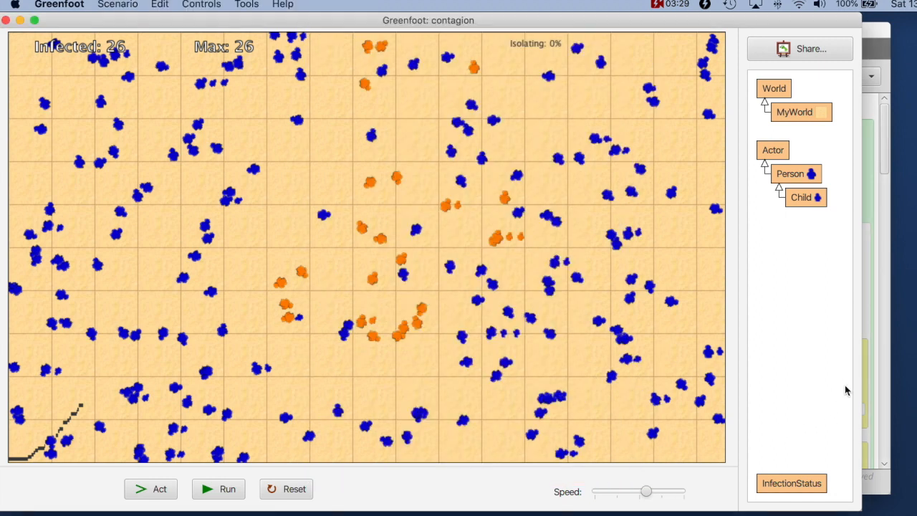
pyautogui.doubleClick(790, 174)
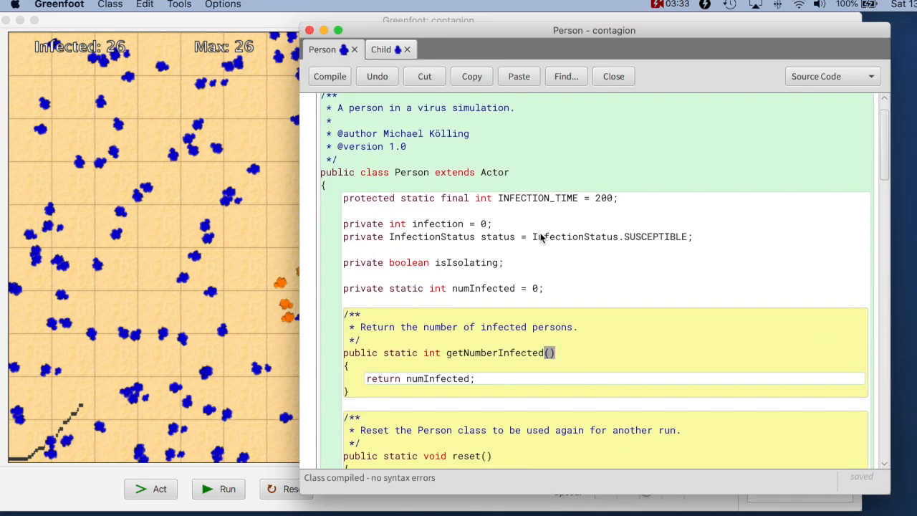
# - Prefix INFECTION_TIME with 'this.' in Person's infect(), view Child's source, and recompile
pyautogui.scroll(-3)
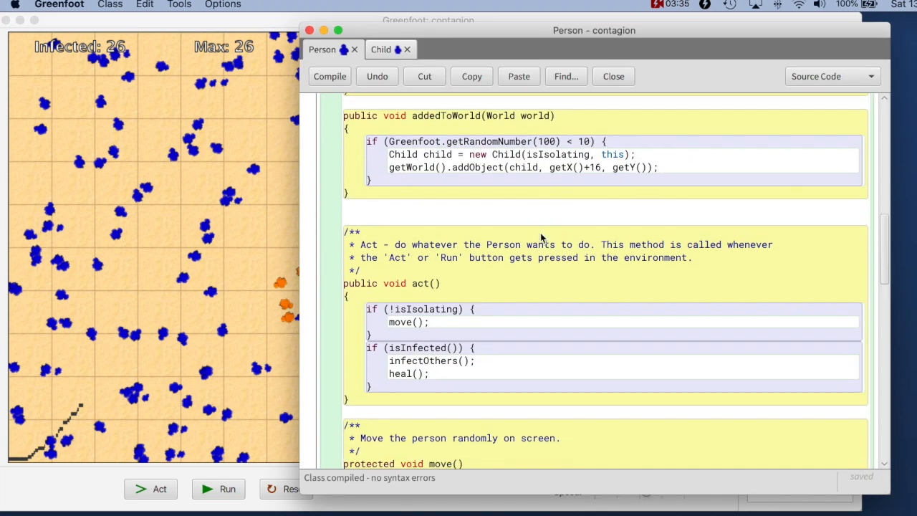
pyautogui.scroll(-3)
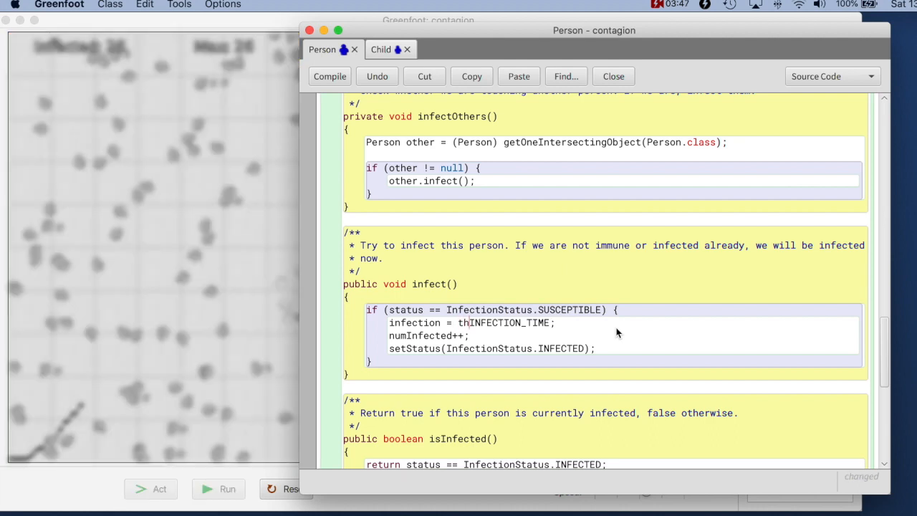
pyautogui.write('is.')
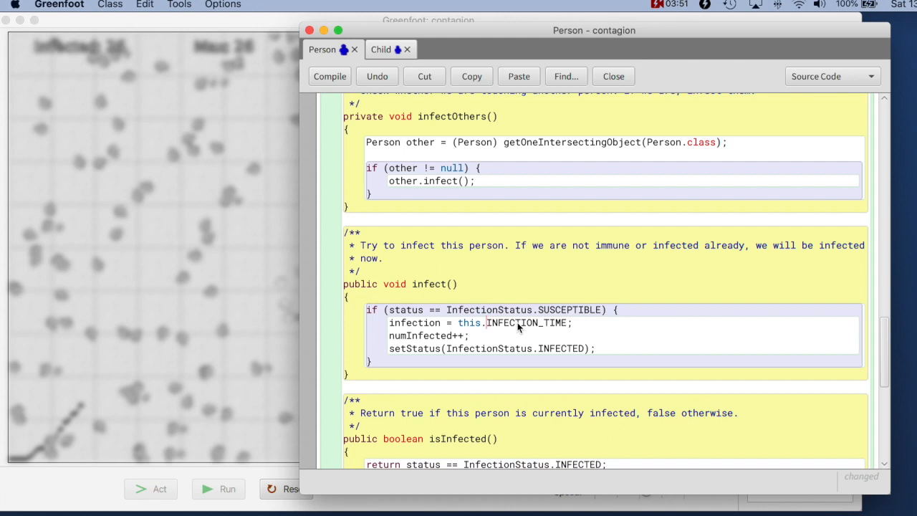
pyautogui.moveTo(503, 328)
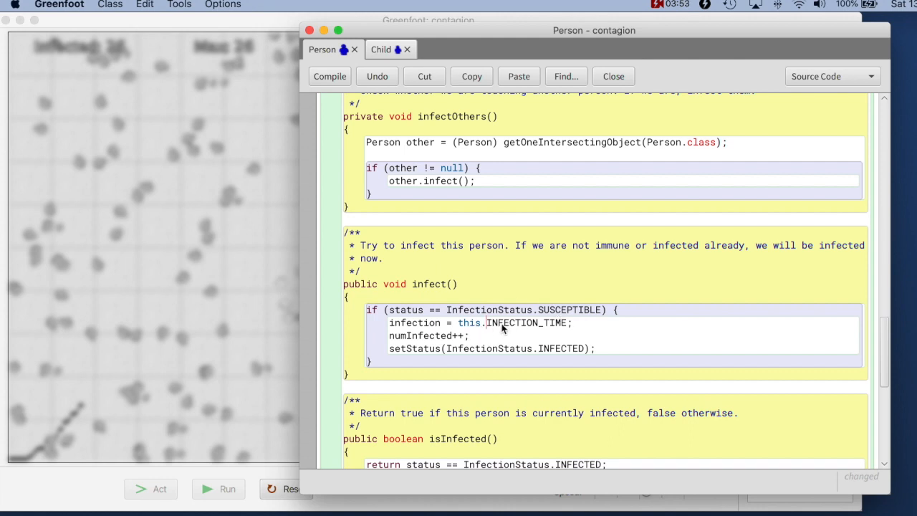
pyautogui.doubleClick(469, 323)
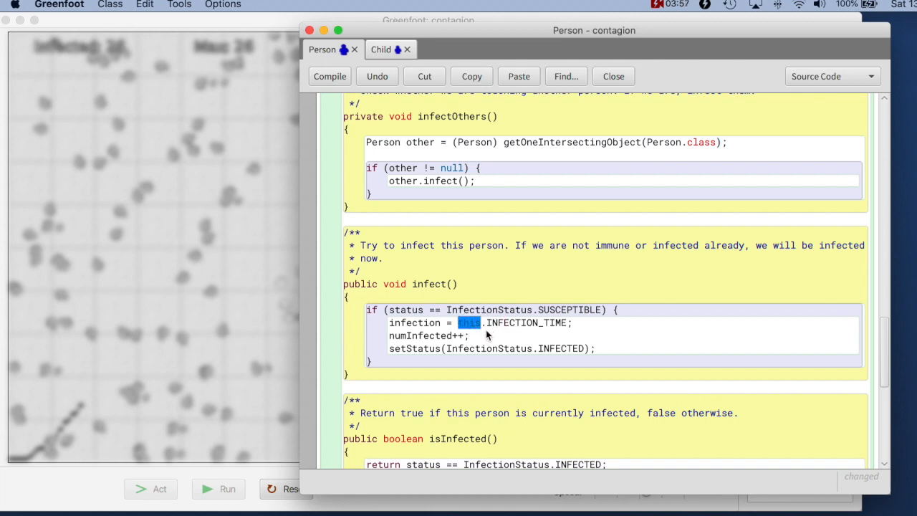
pyautogui.click(384, 49)
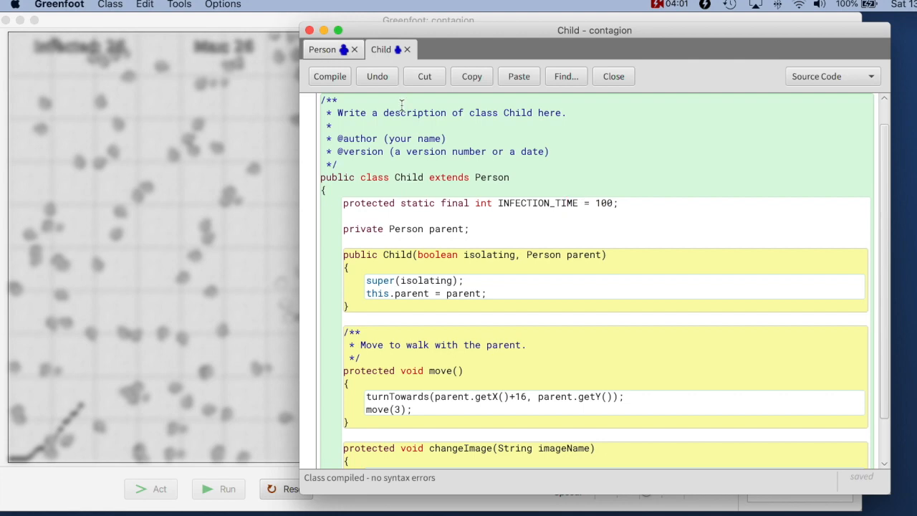
pyautogui.click(321, 50)
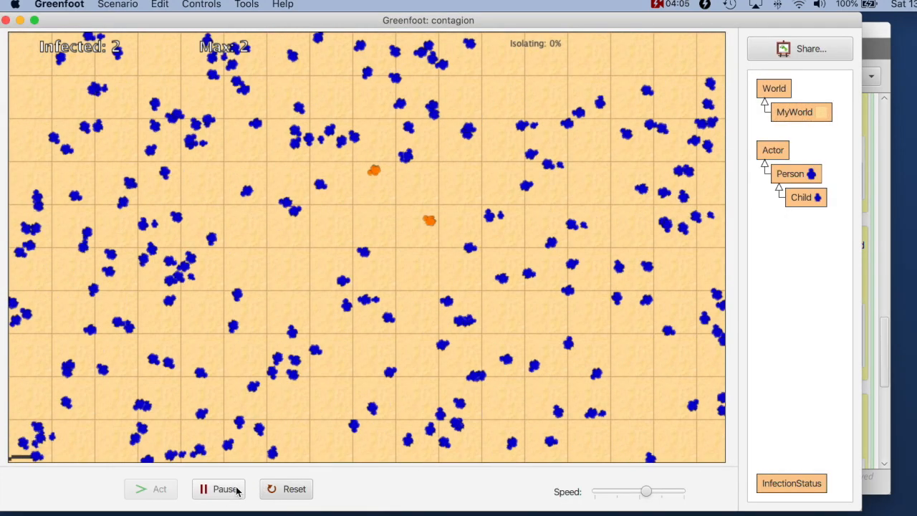
# - Pause the rerun simulation and inspect an infected child's fields (infection 166)
pyautogui.click(218, 489)
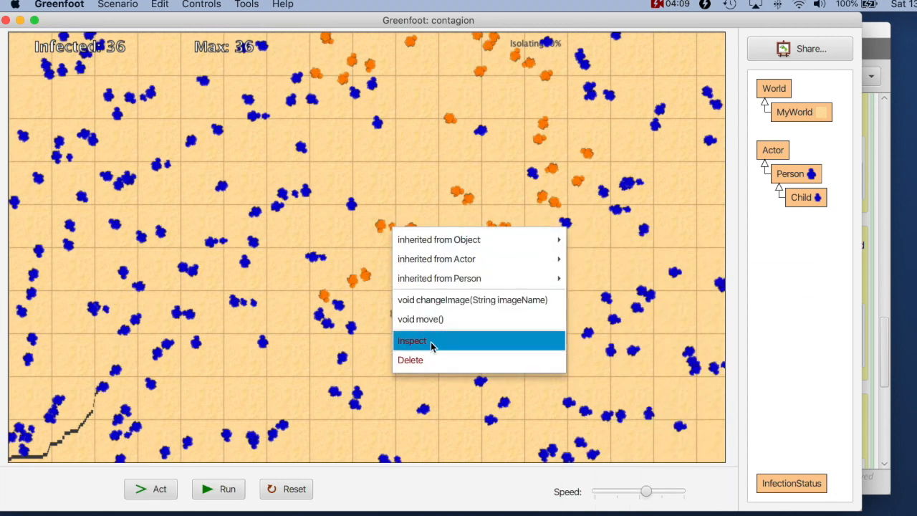
pyautogui.click(412, 340)
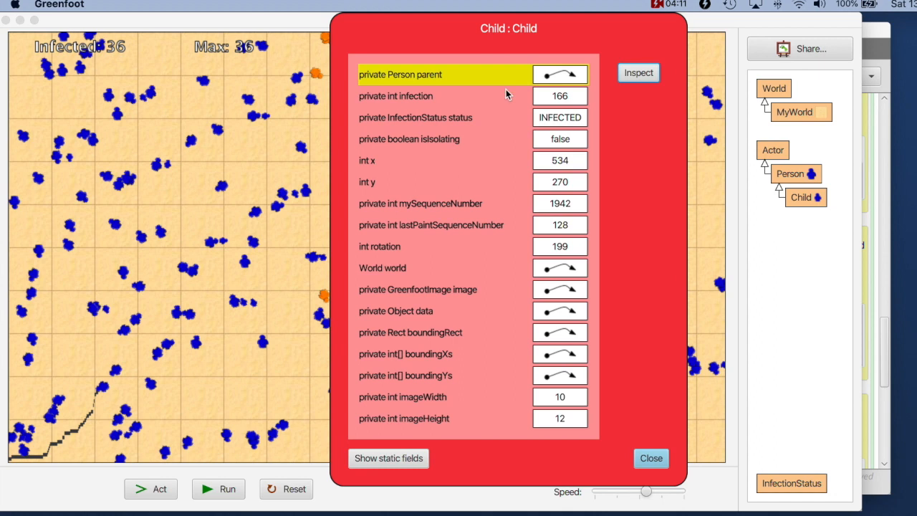
pyautogui.click(445, 96)
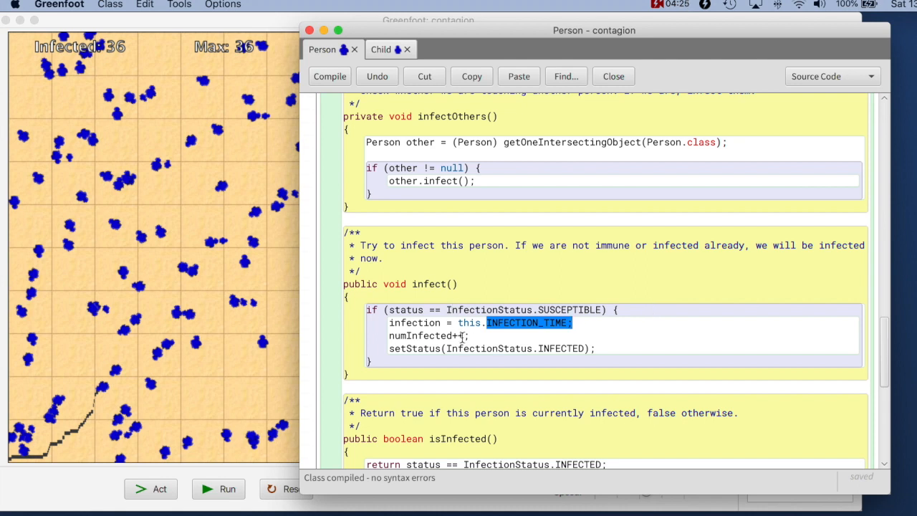
pyautogui.moveTo(580, 296)
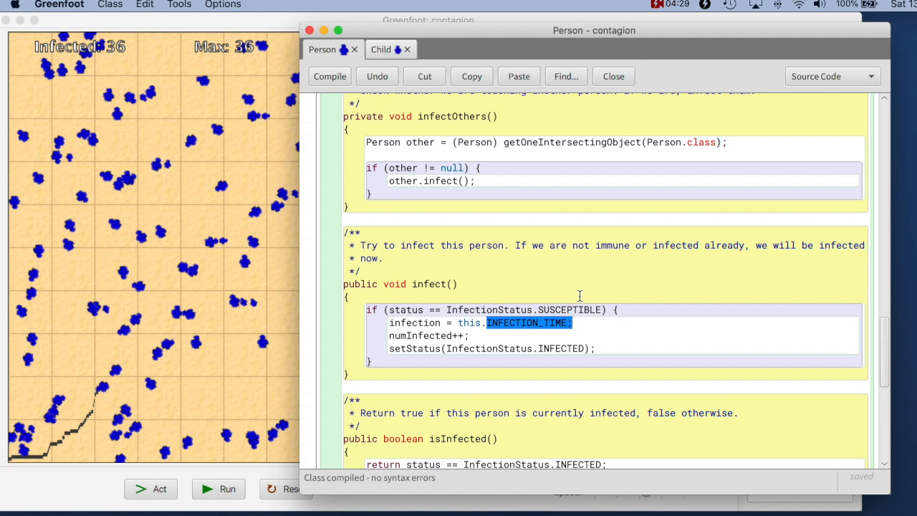
pyautogui.moveTo(476, 220)
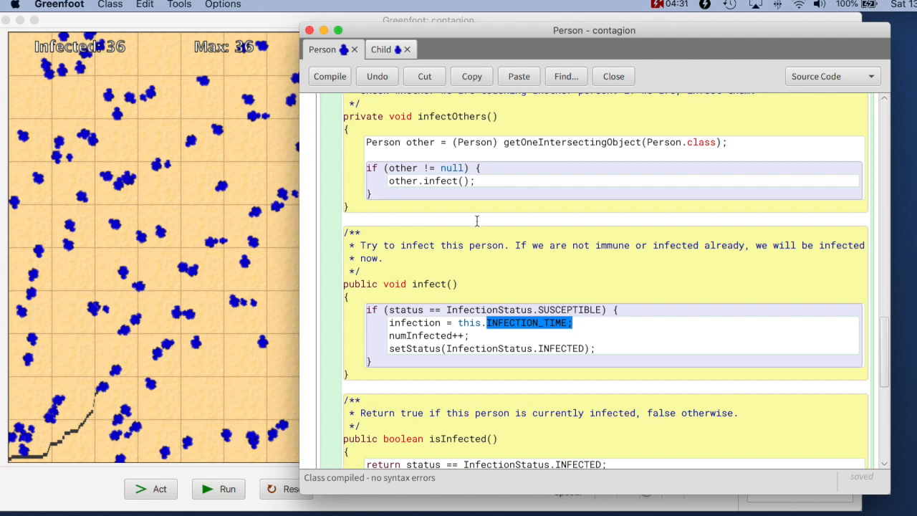
pyautogui.click(380, 49)
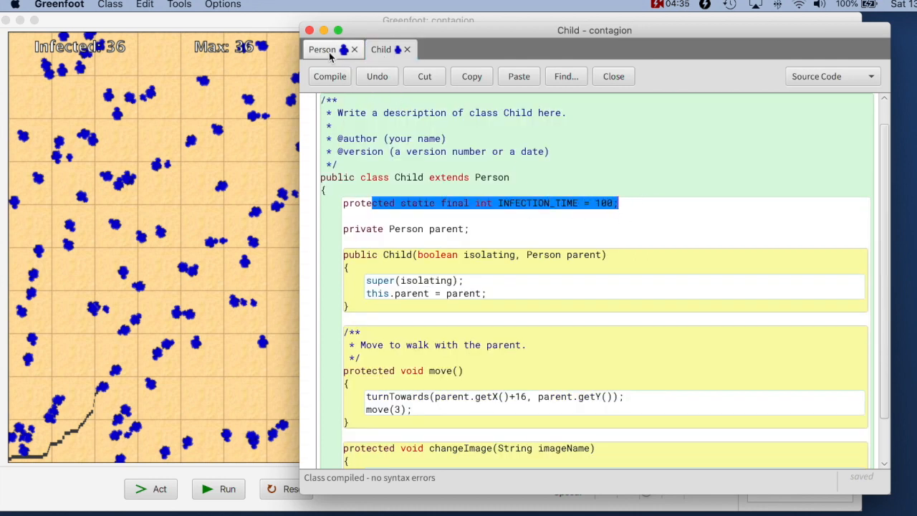
pyautogui.click(321, 49)
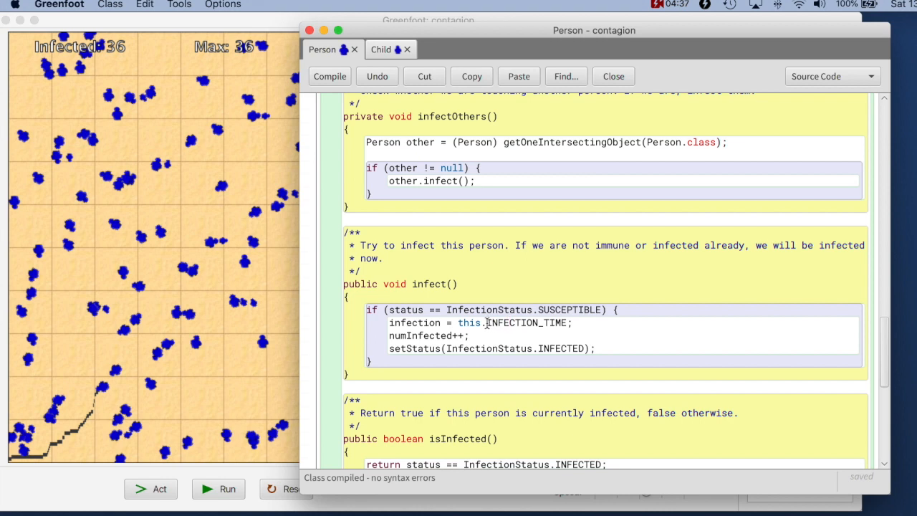
pyautogui.doubleClick(525, 322)
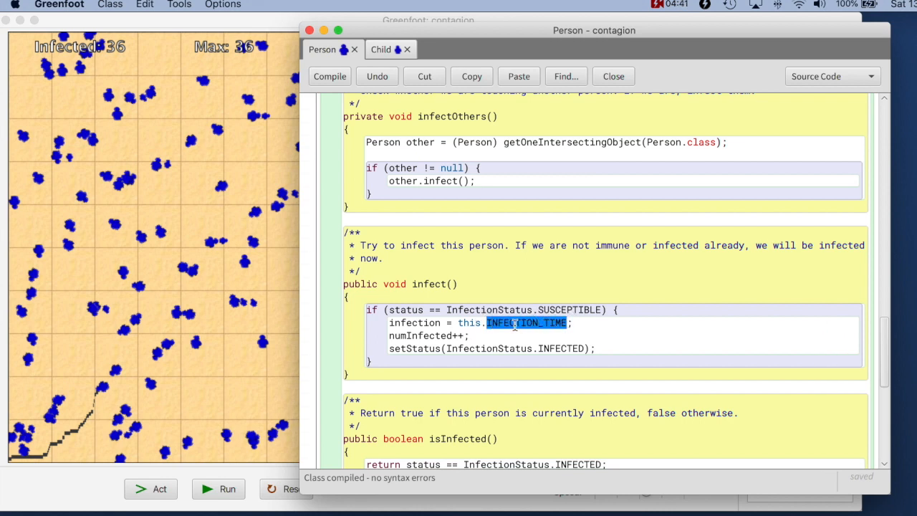
pyautogui.click(380, 49)
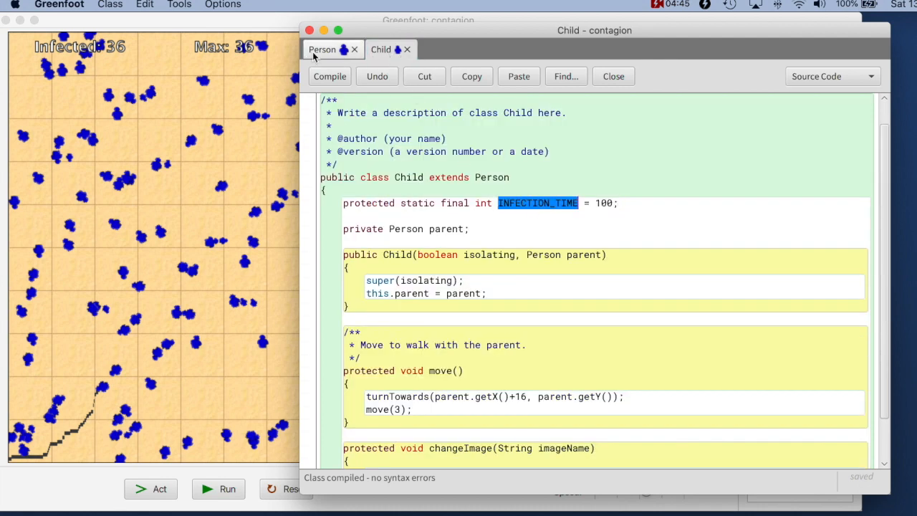
pyautogui.click(322, 49)
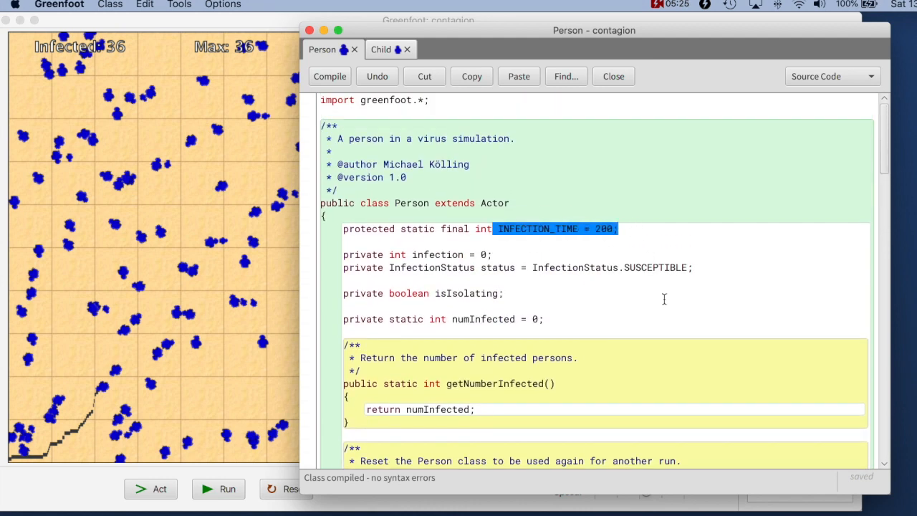
pyautogui.moveTo(681, 303)
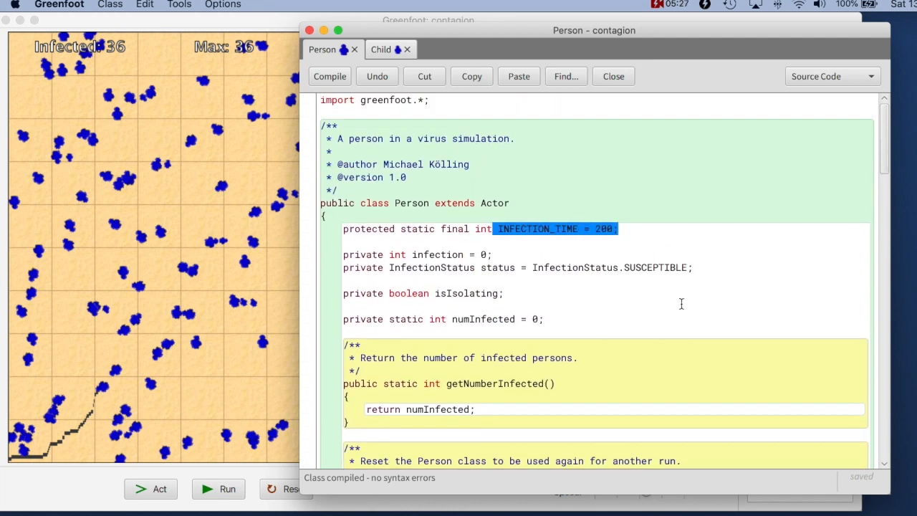
pyautogui.scroll(-3)
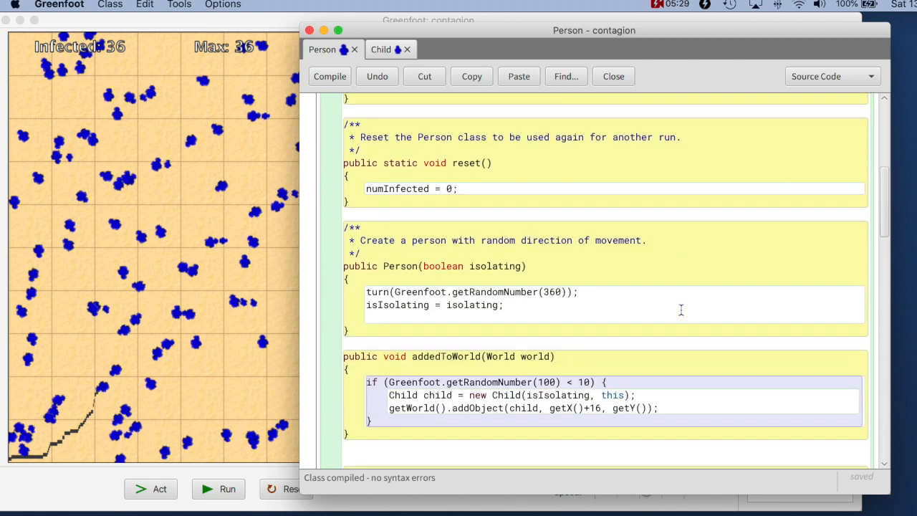
pyautogui.scroll(-3)
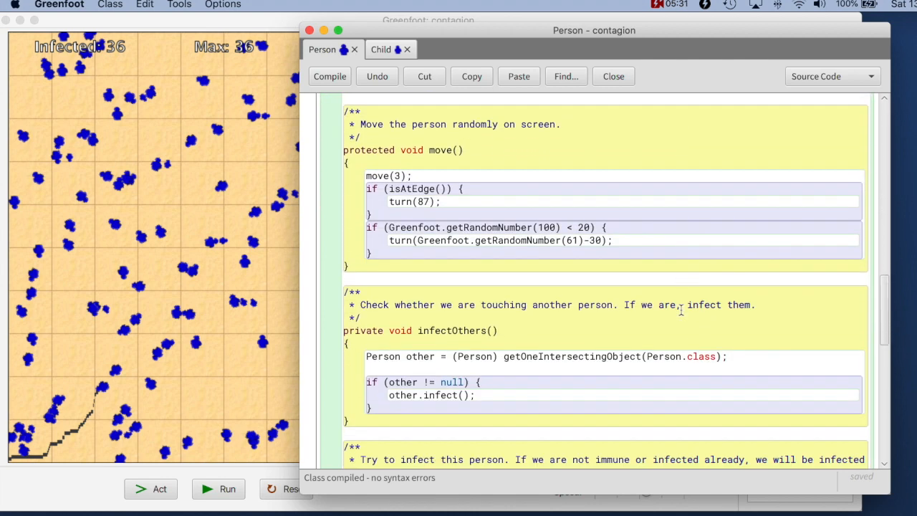
pyautogui.scroll(-3)
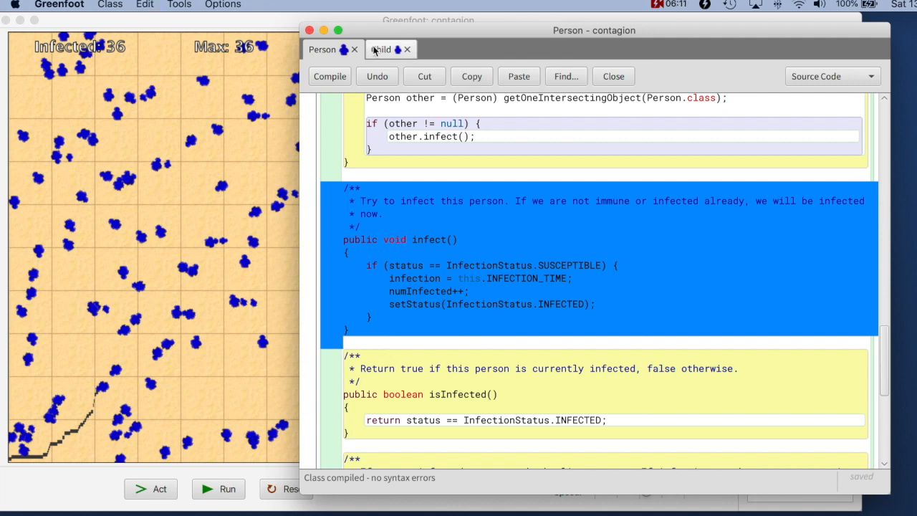
# - Switch to the Child source and select 'public' in the pasted infect() header
pyautogui.click(381, 49)
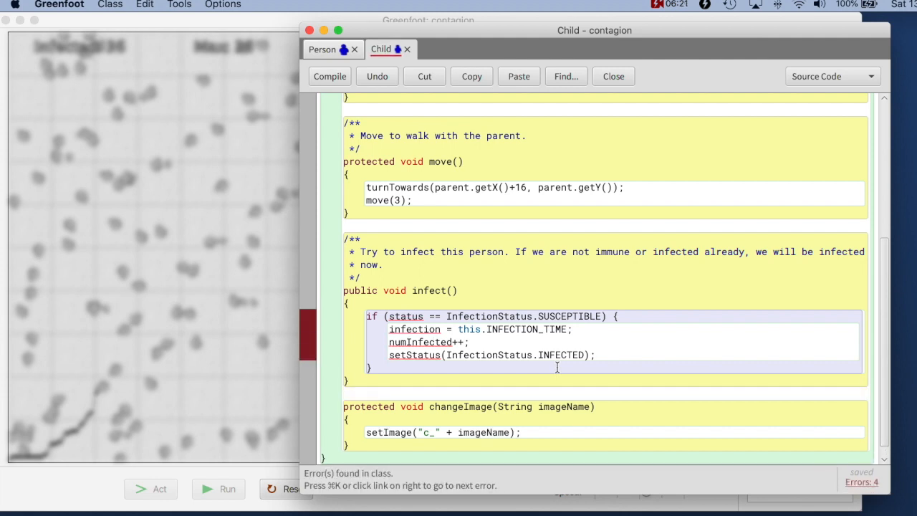
pyautogui.doubleClick(360, 291)
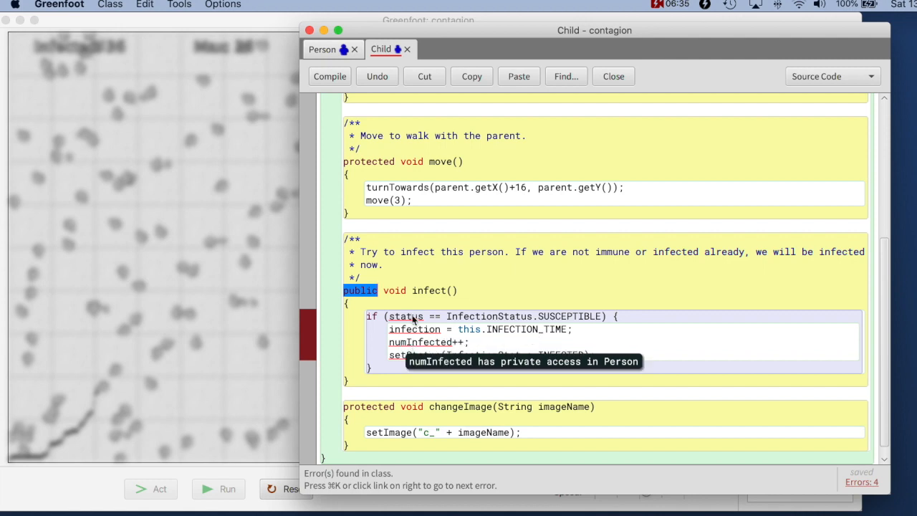
pyautogui.moveTo(404, 315)
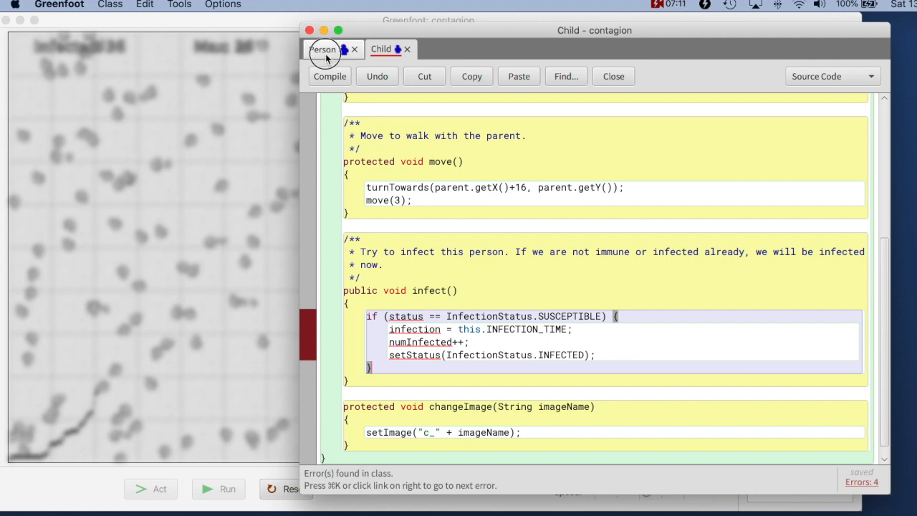
# - Switch to another class tab, leaving Child's pasted infect() and its errors in place
pyautogui.click(323, 49)
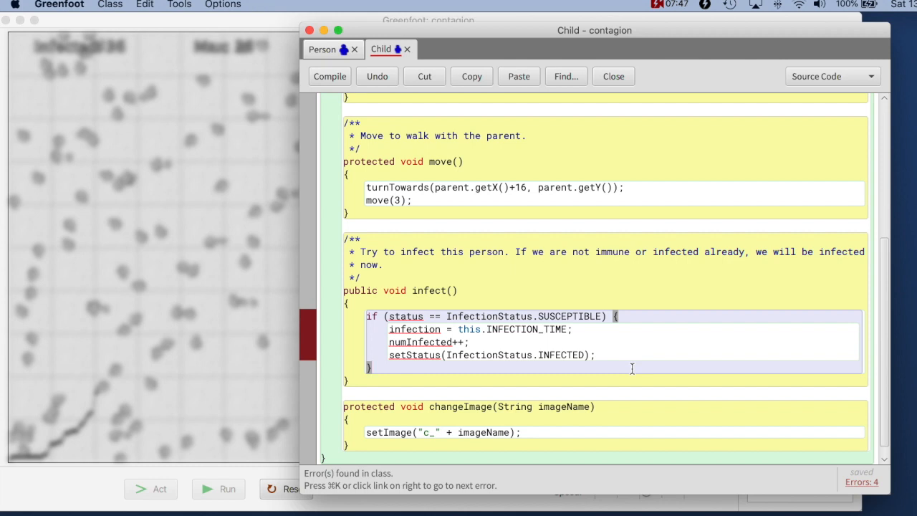
pyautogui.moveTo(421, 342)
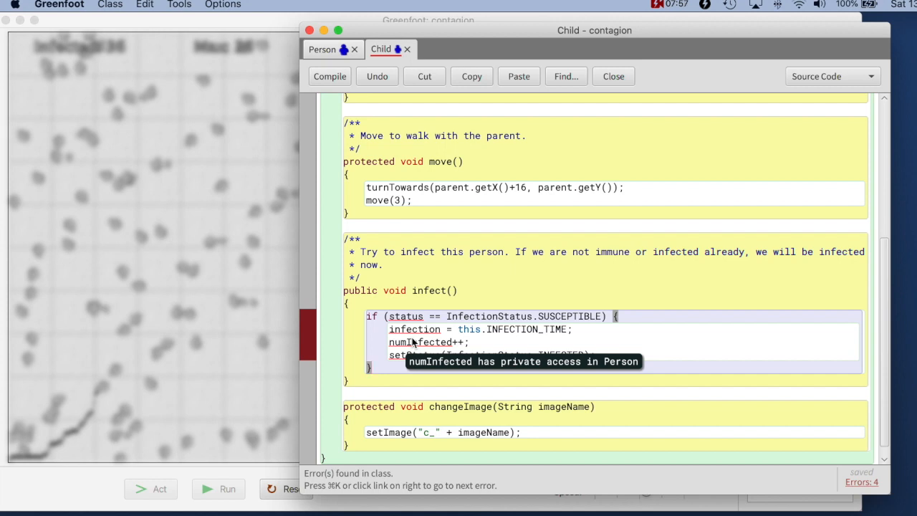
pyautogui.moveTo(634, 346)
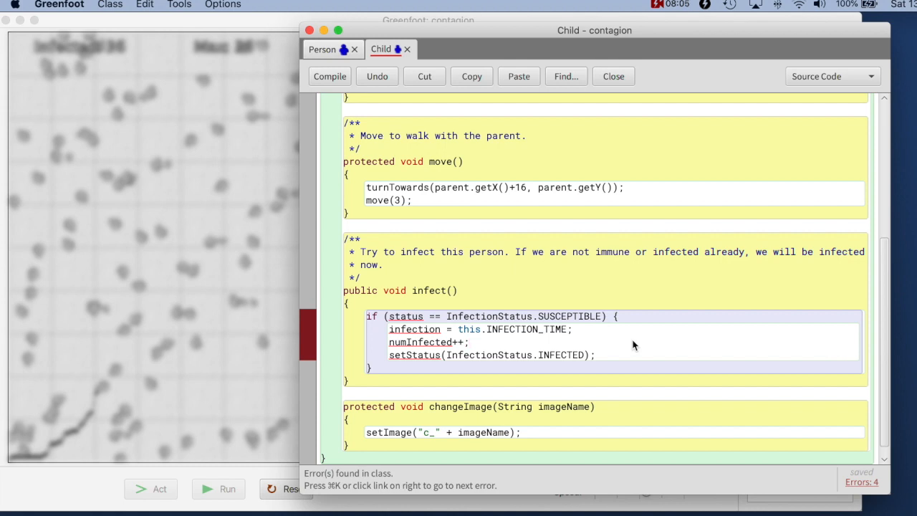
pyautogui.moveTo(425, 331)
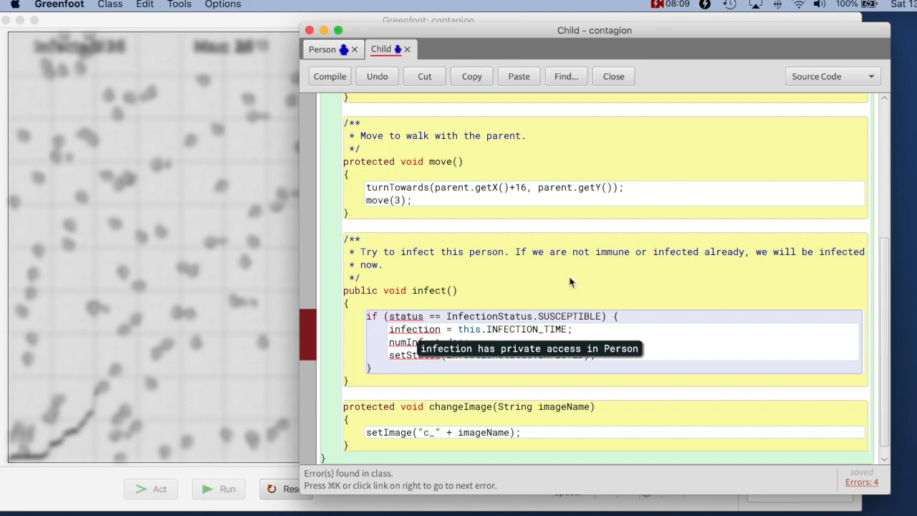
pyautogui.moveTo(318, 239)
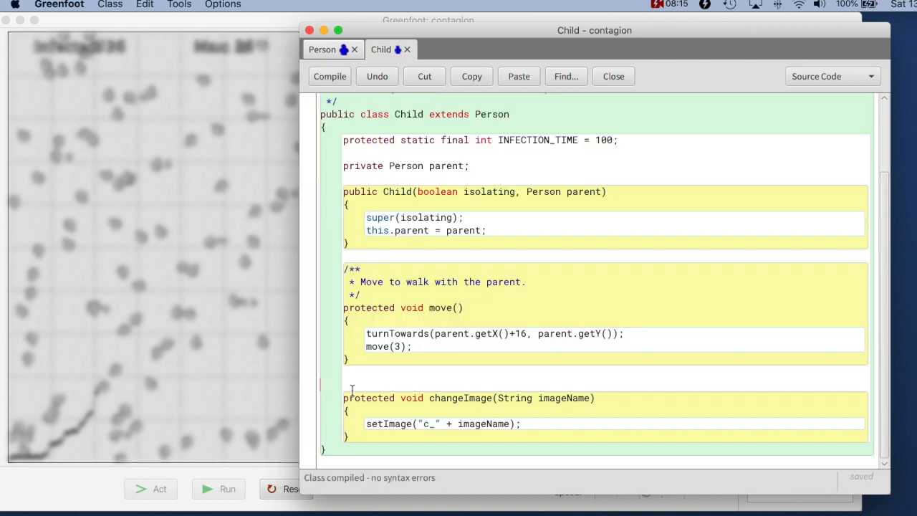
# - Bring up the Person class source in the editor
pyautogui.click(323, 49)
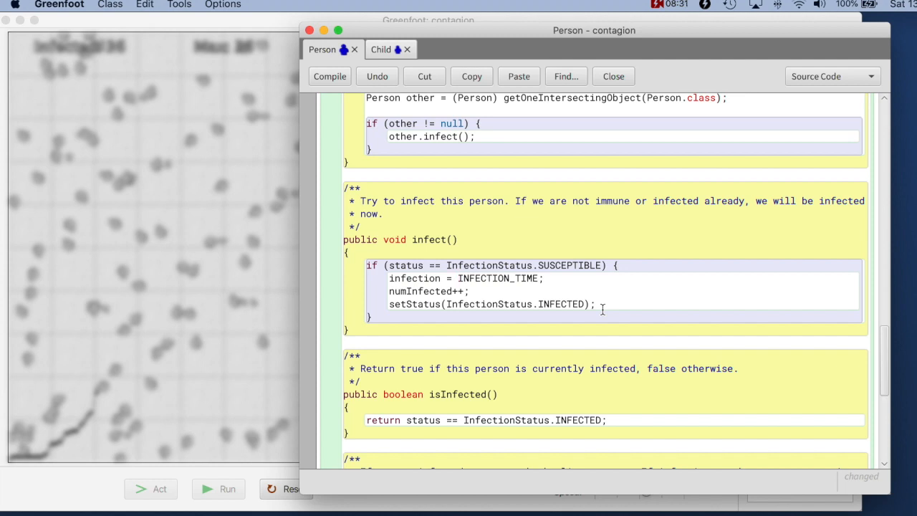
pyautogui.doubleClick(498, 278)
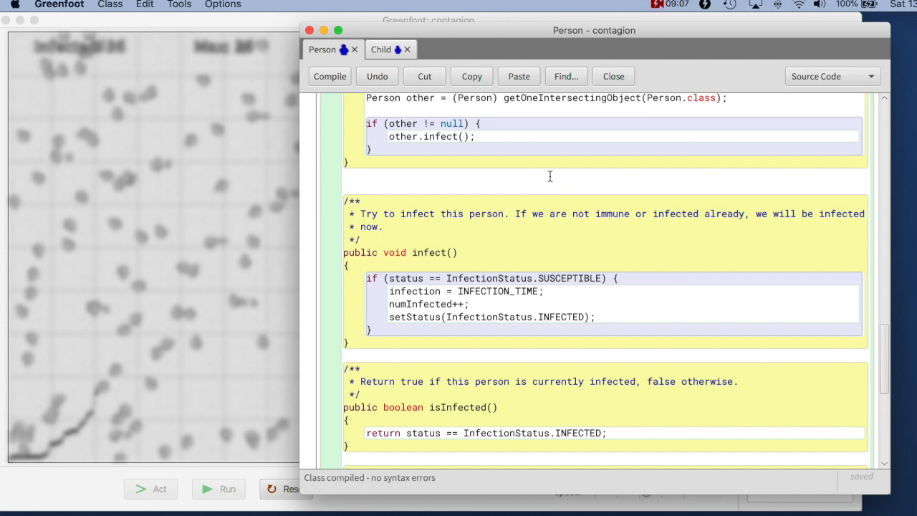
# - Add a protected int getInfectionTime() to Person returning INFECTION_TIME, cut from infect()'s assignment
pyautogui.write('protected int getInfectionTime(')
pyautogui.write('{')
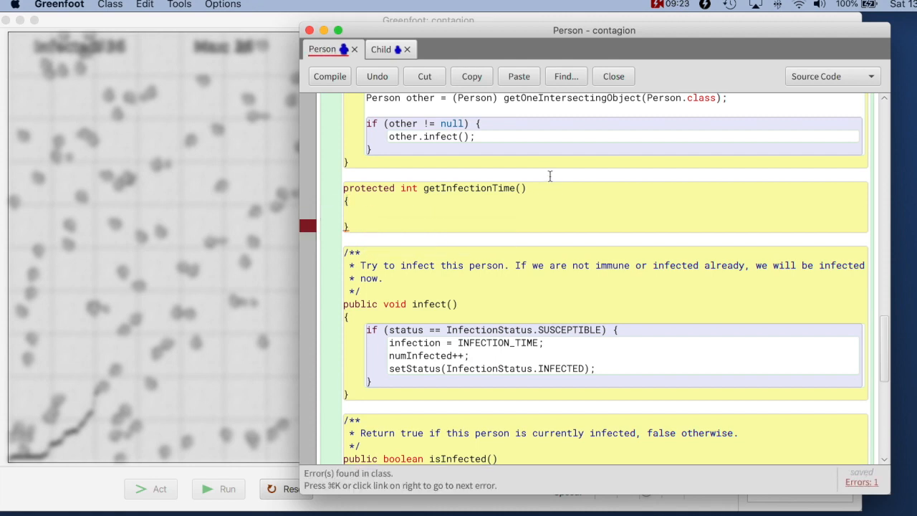
pyautogui.write('return')
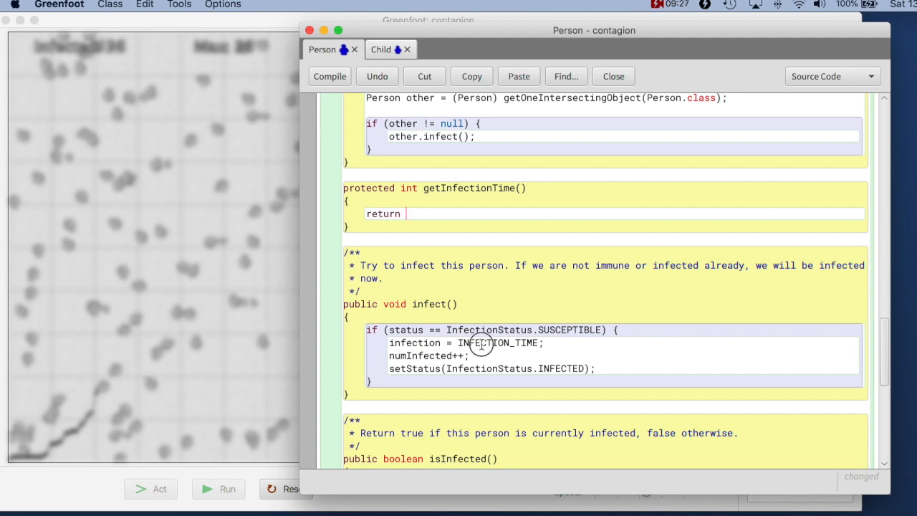
pyautogui.press('Backspace')
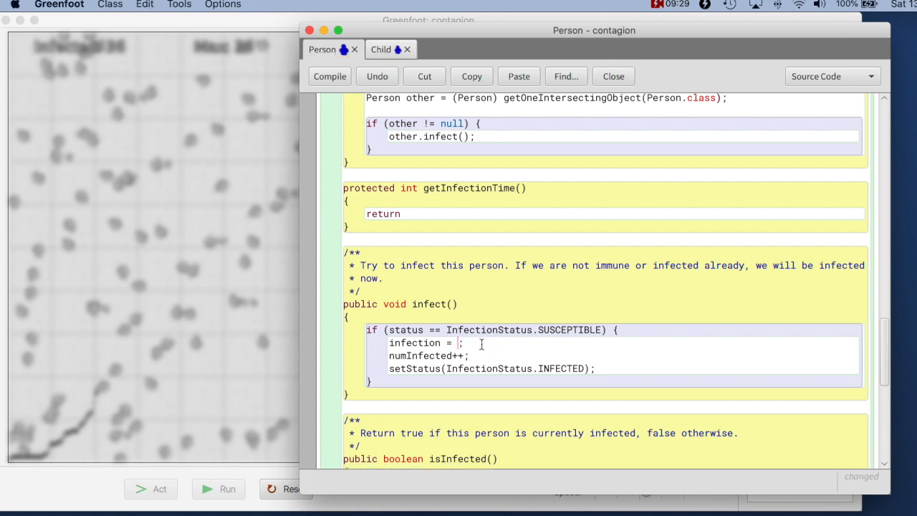
pyautogui.write('INFECTION_TIME')
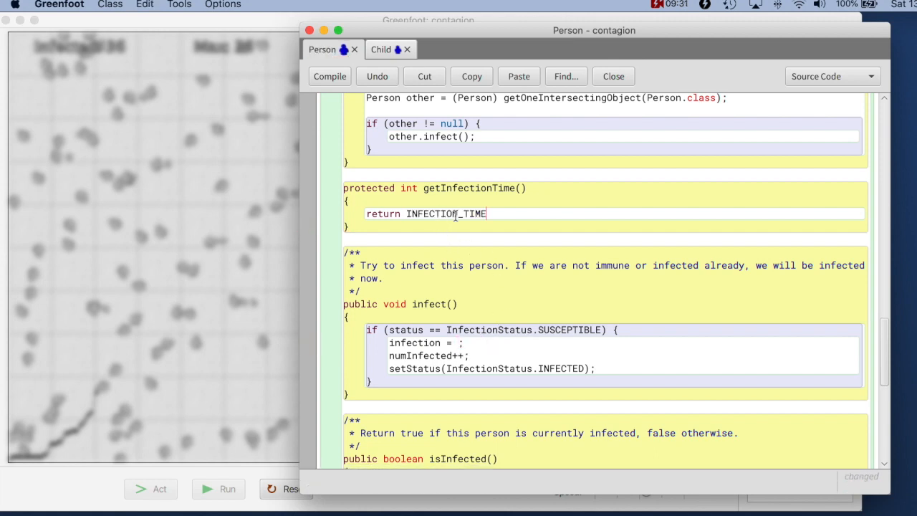
pyautogui.write(';')
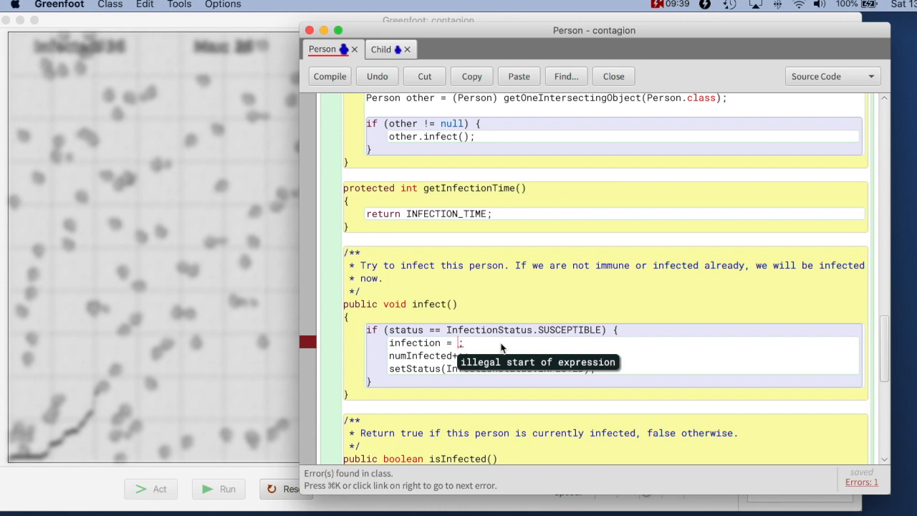
# - Fill infect()'s empty assignment with getInfectionTime() and select that call
pyautogui.write('getInfectionTime()')
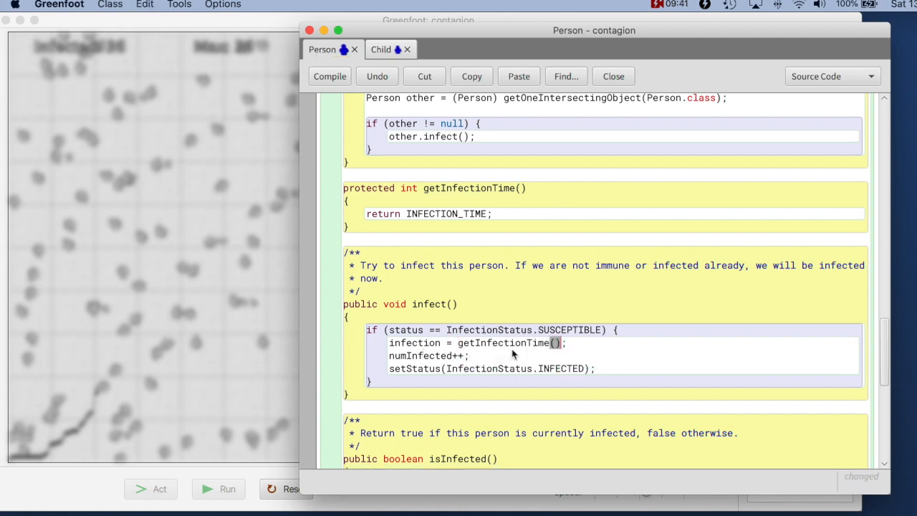
pyautogui.doubleClick(503, 342)
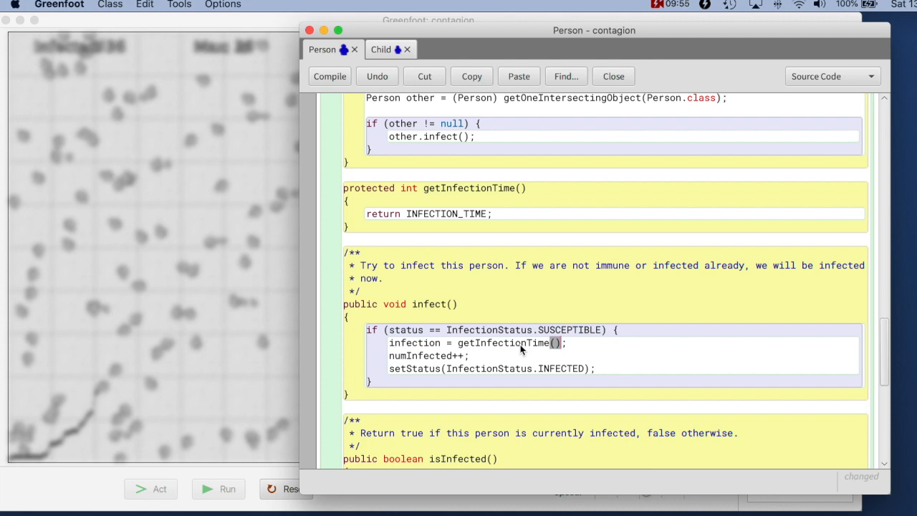
pyautogui.doubleClick(501, 342)
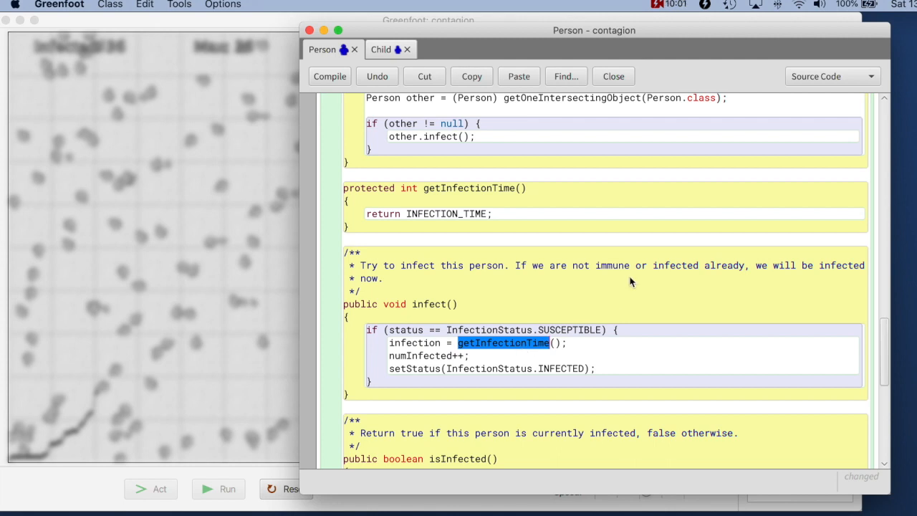
# - Comment getInfectionTime() with "Return the person's infection time." and compile Person
pyautogui.click(329, 76)
pyautogui.write('* Return the person')
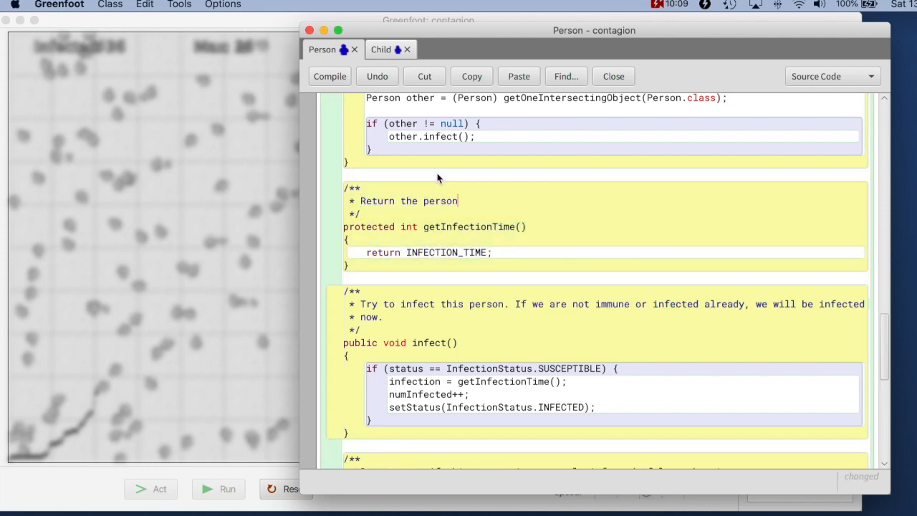
pyautogui.write("'s infection")
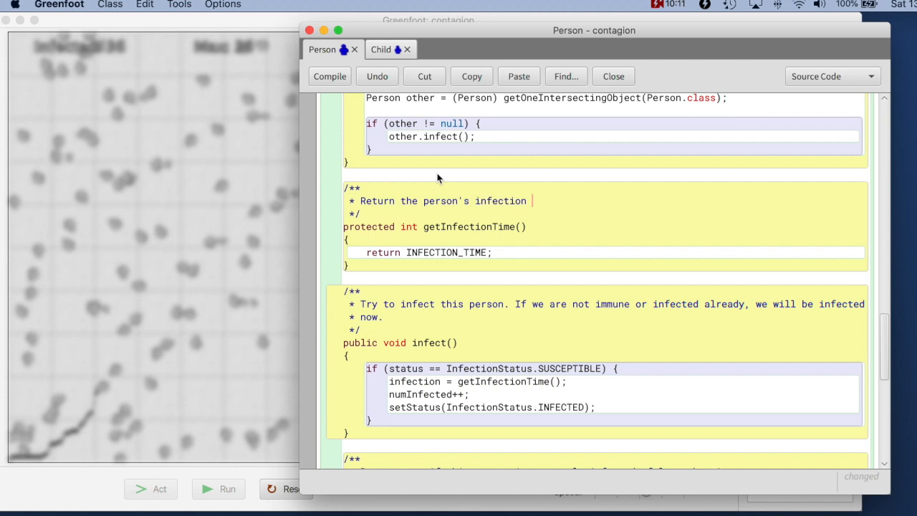
pyautogui.write('time.')
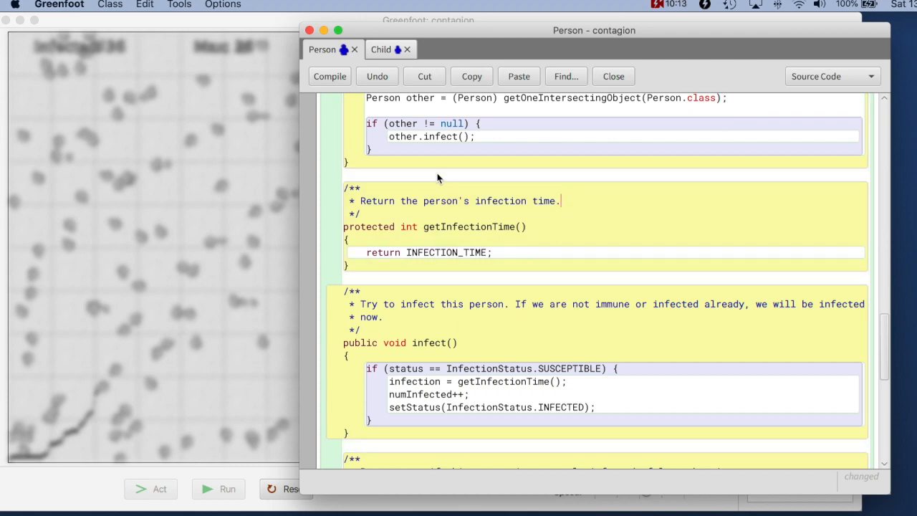
pyautogui.click(329, 76)
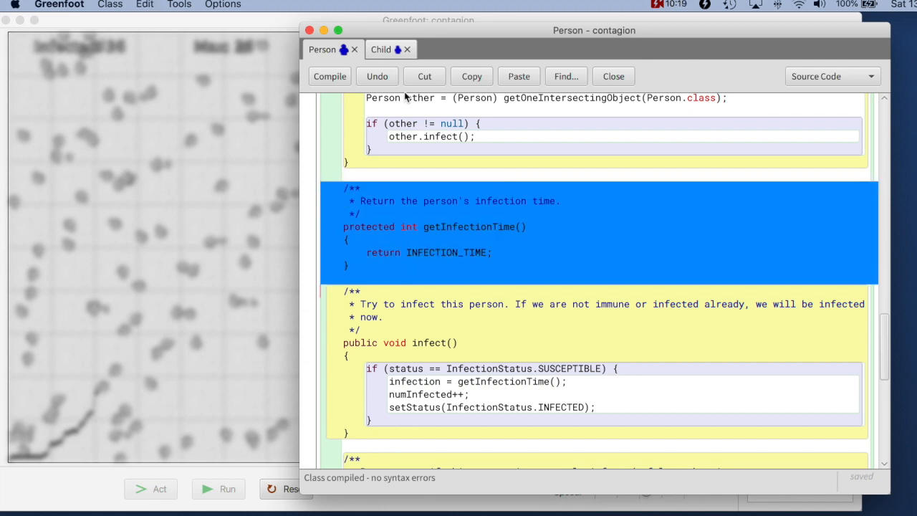
# - Paste getInfectionTime() into Child, change the comment's 'person' to 'child', and compile
pyautogui.click(380, 49)
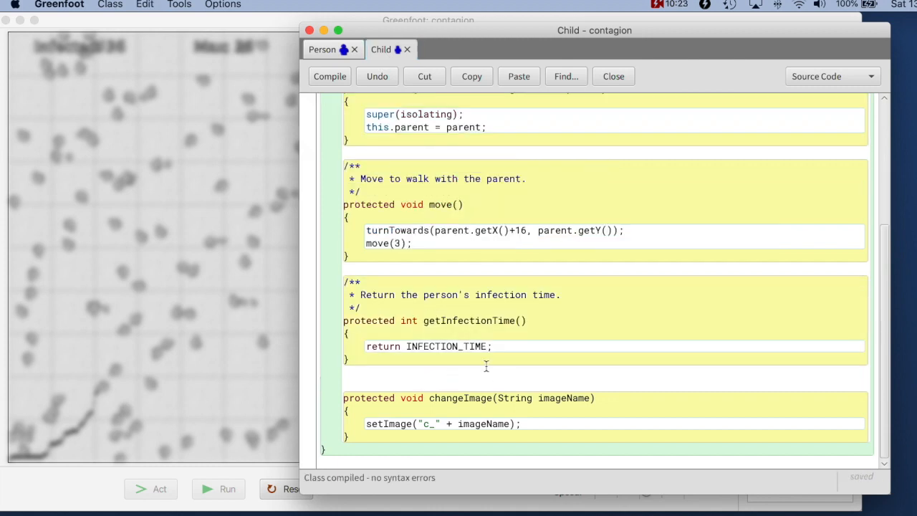
pyautogui.doubleClick(439, 295)
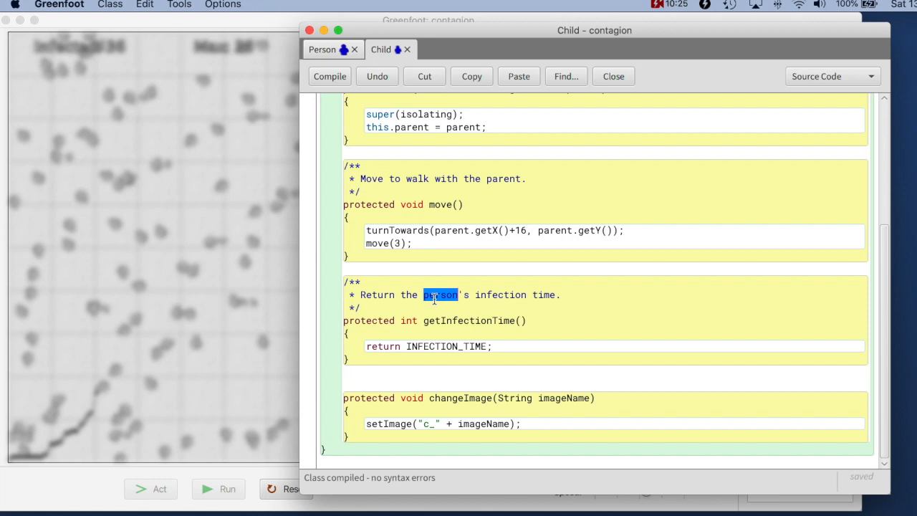
pyautogui.write('child')
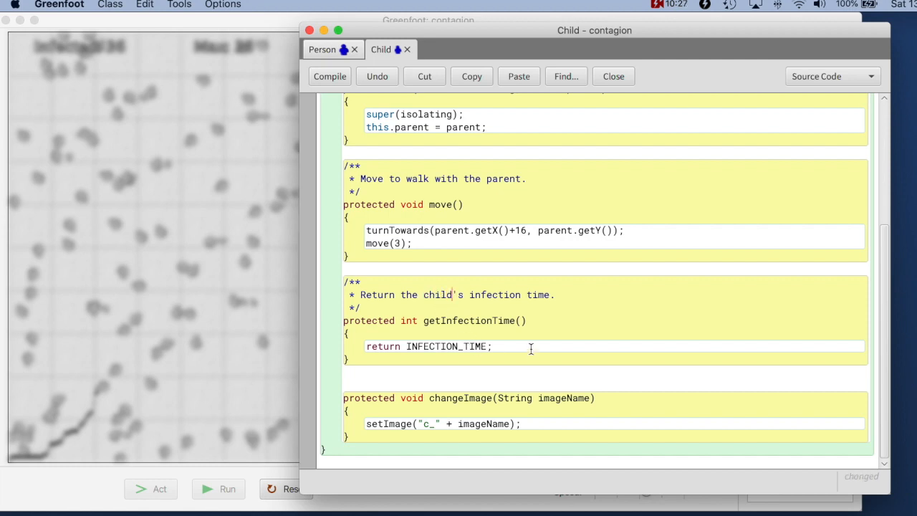
pyautogui.click(330, 76)
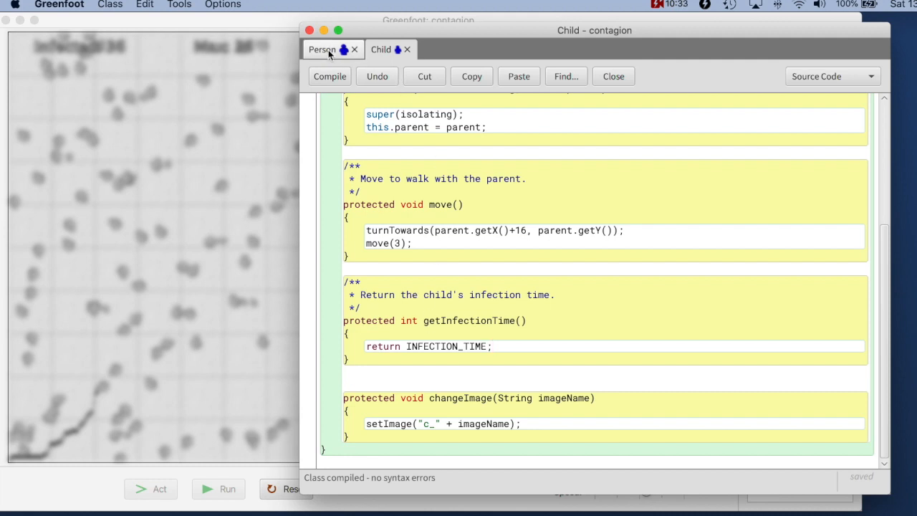
# - Compare Person's getInfectionTime() return of INFECTION_TIME with Child's override returning its own constant
pyautogui.click(322, 49)
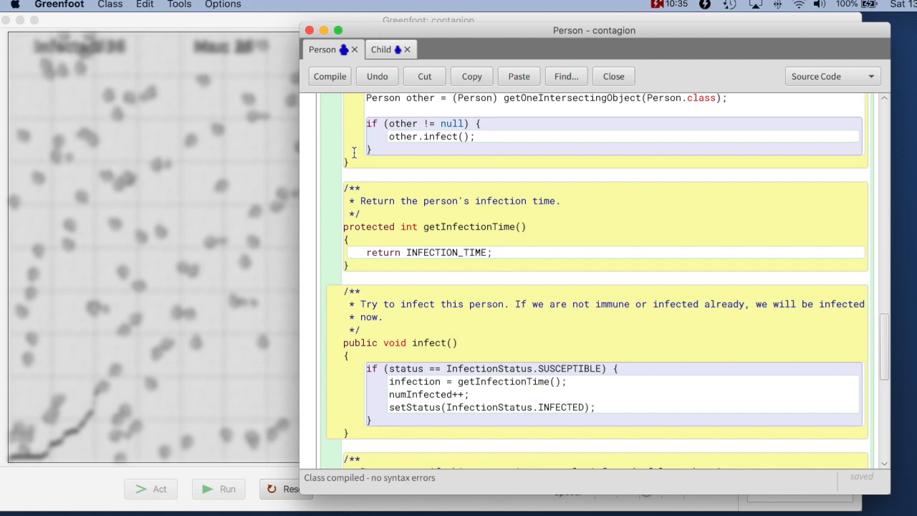
pyautogui.doubleClick(446, 252)
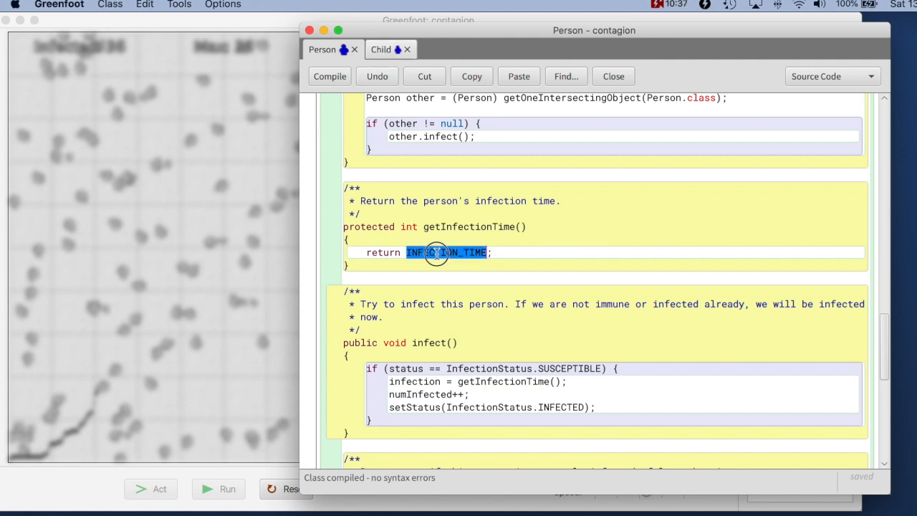
pyautogui.scroll(-3)
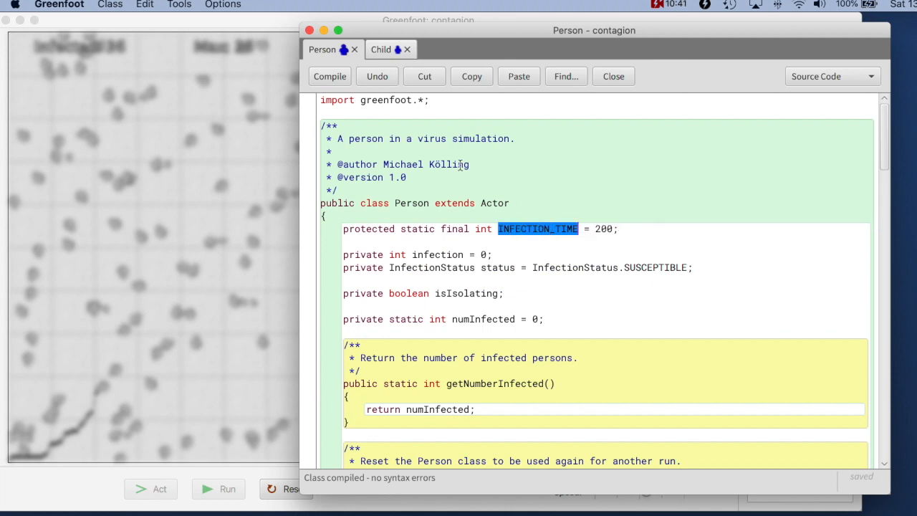
pyautogui.click(381, 49)
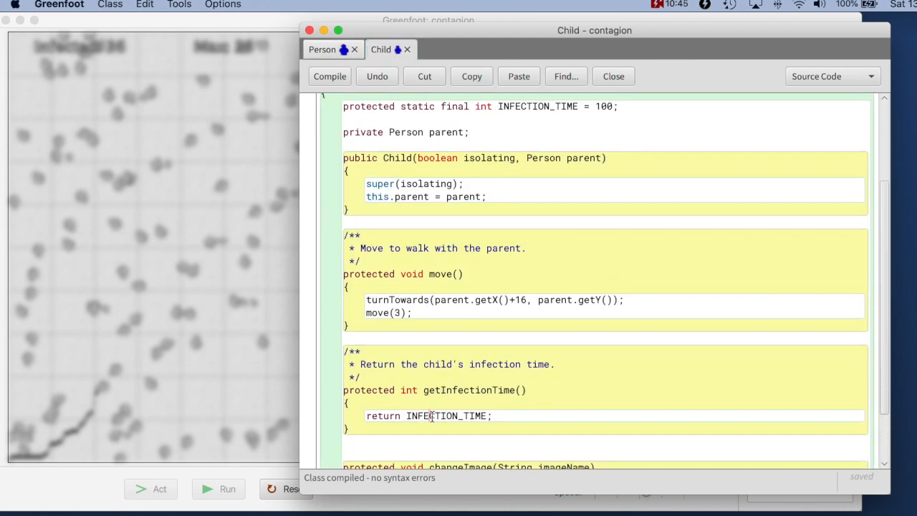
pyautogui.doubleClick(537, 106)
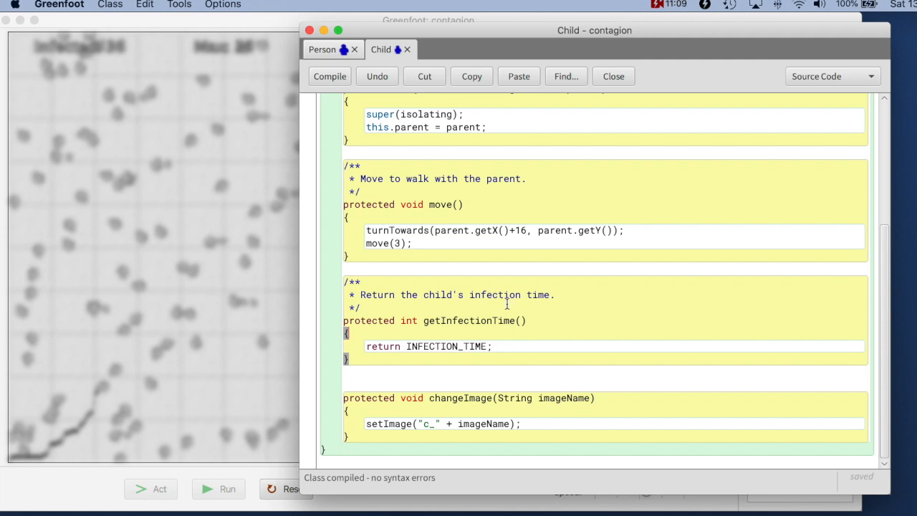
# - Run the contagion simulation, pausing and resuming it around 75 infected
pyautogui.click(612, 76)
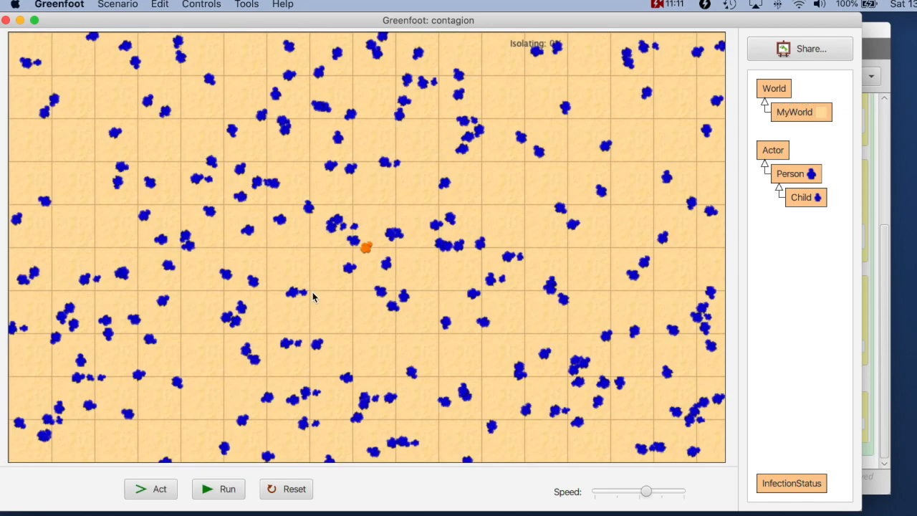
pyautogui.click(218, 488)
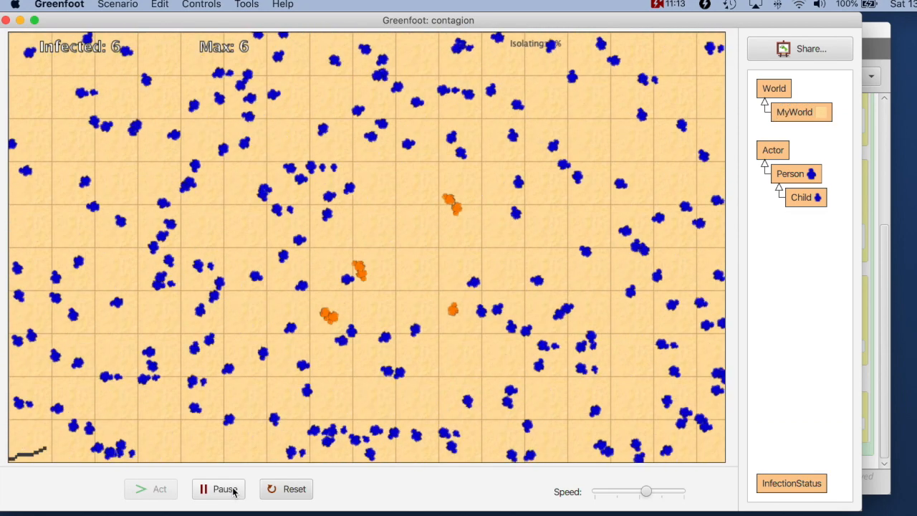
pyautogui.click(218, 488)
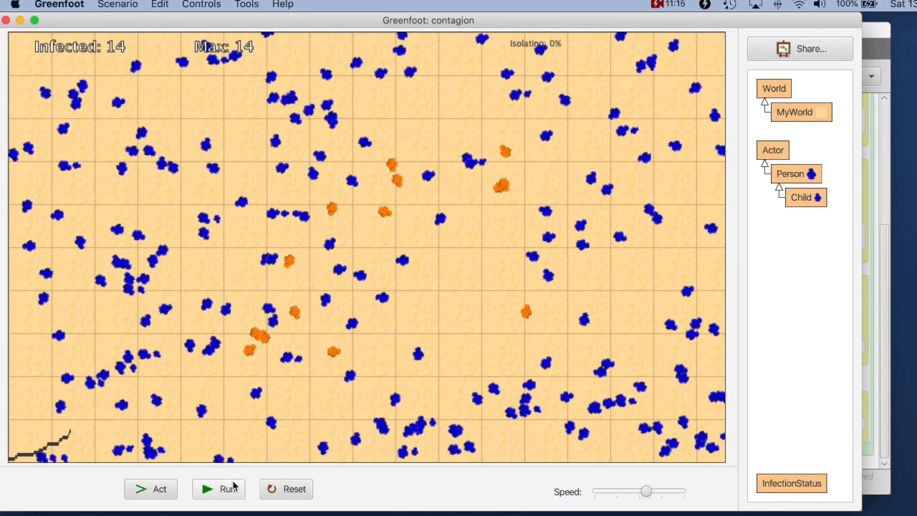
pyautogui.click(218, 489)
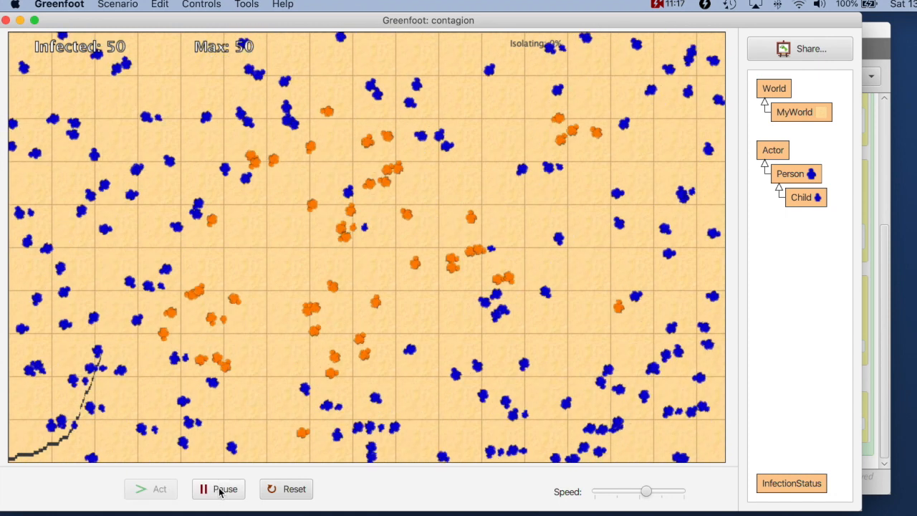
# - Inspect two infected children, whose infection counters read 83 and 88
pyautogui.rightClick(391, 240)
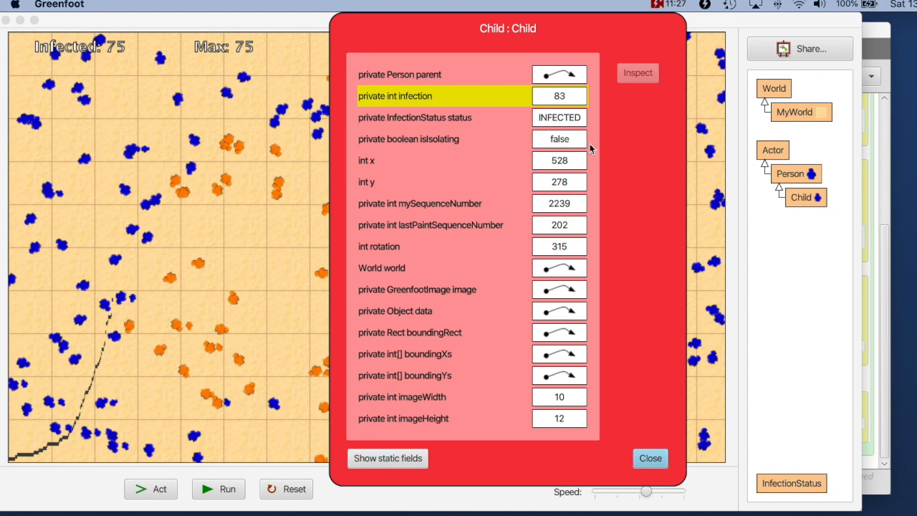
pyautogui.click(649, 458)
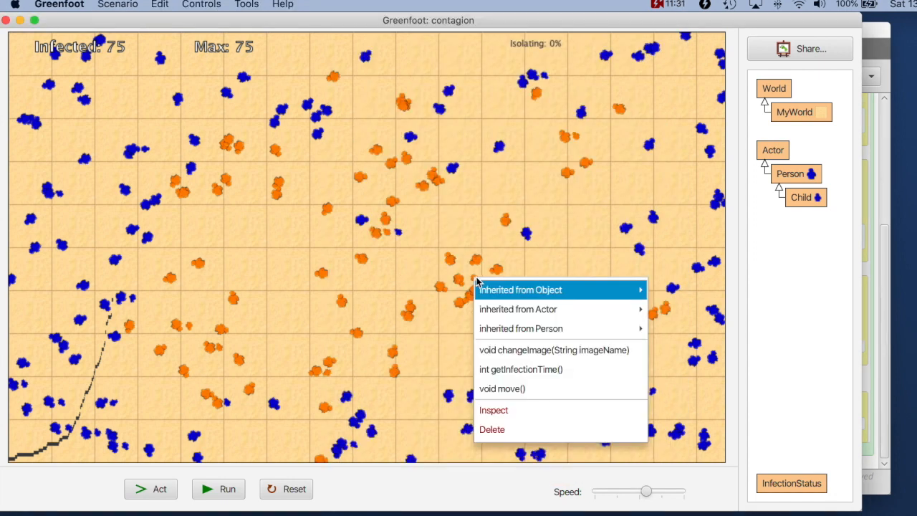
pyautogui.click(493, 409)
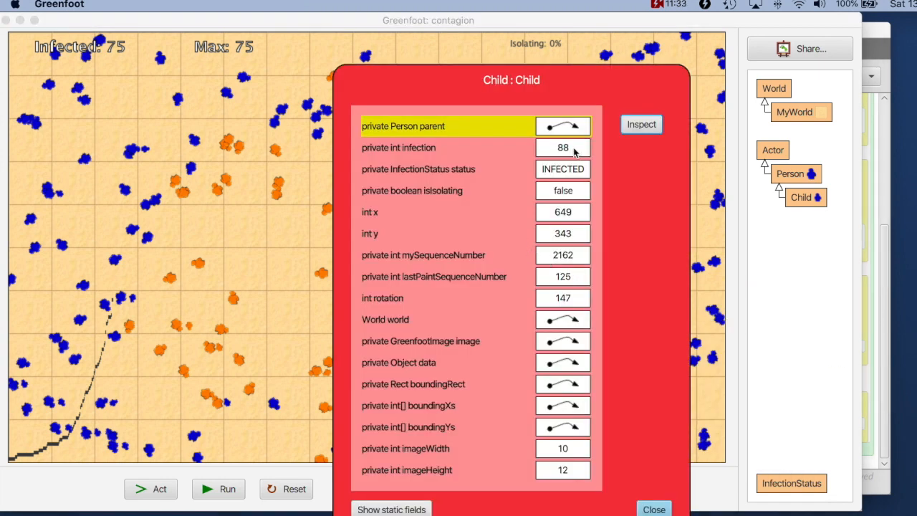
pyautogui.click(653, 508)
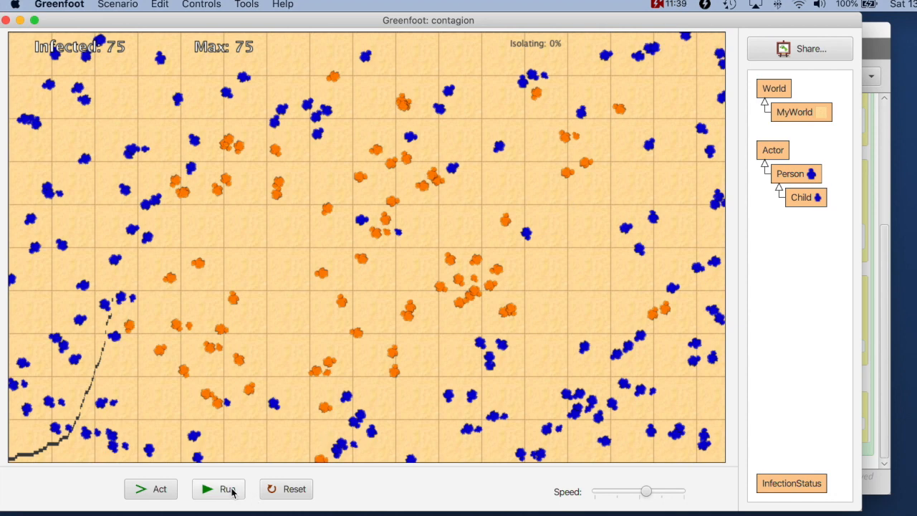
# - Resume the simulation until about 204 are infected and recovered children appear
pyautogui.click(219, 489)
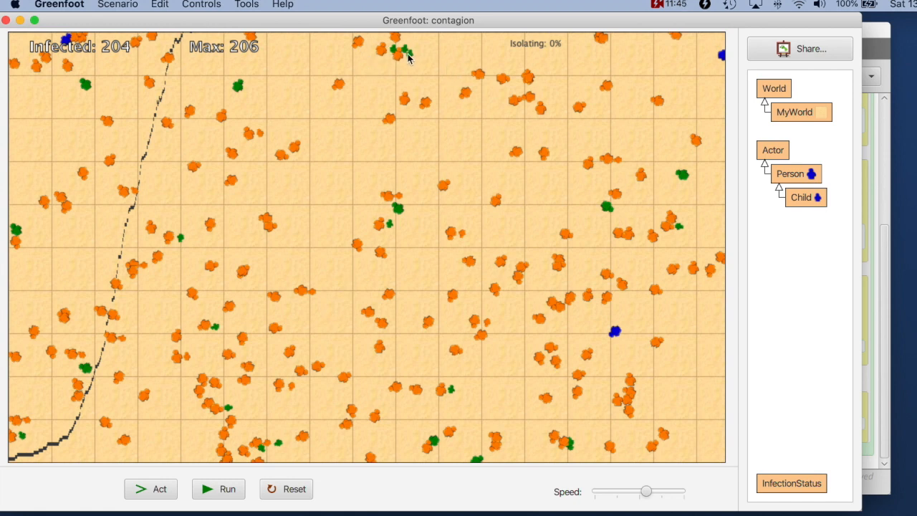
pyautogui.moveTo(418, 61)
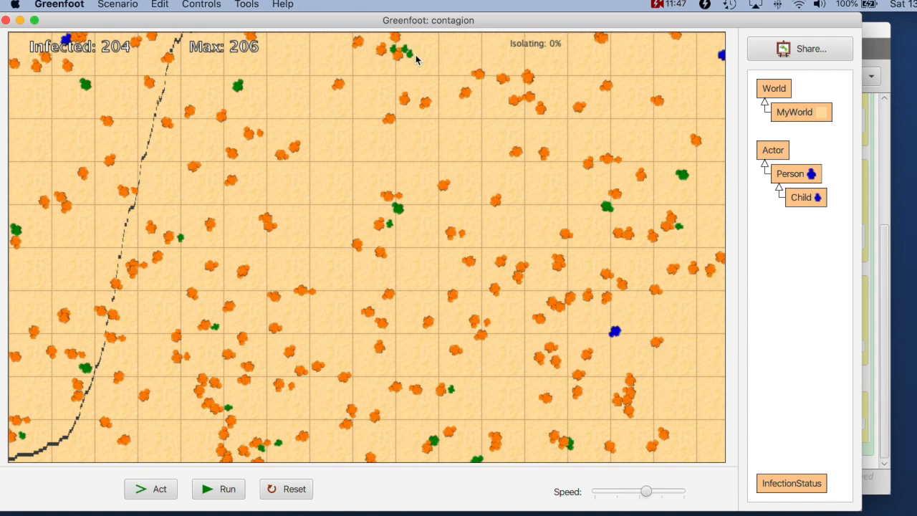
pyautogui.moveTo(394, 56)
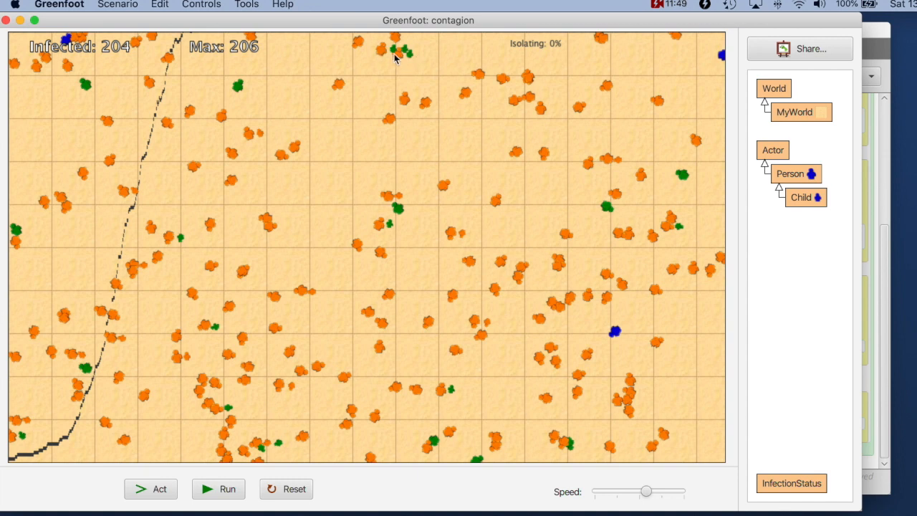
pyautogui.moveTo(413, 116)
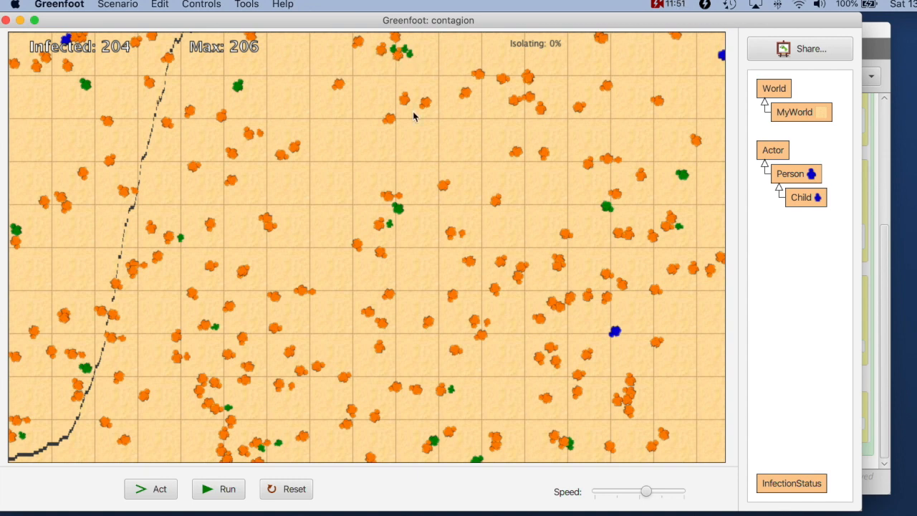
pyautogui.moveTo(173, 254)
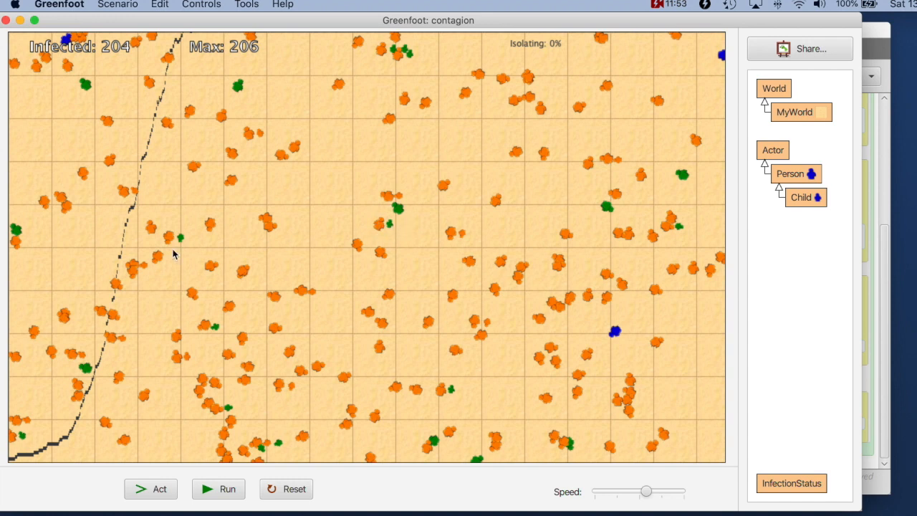
pyautogui.moveTo(209, 337)
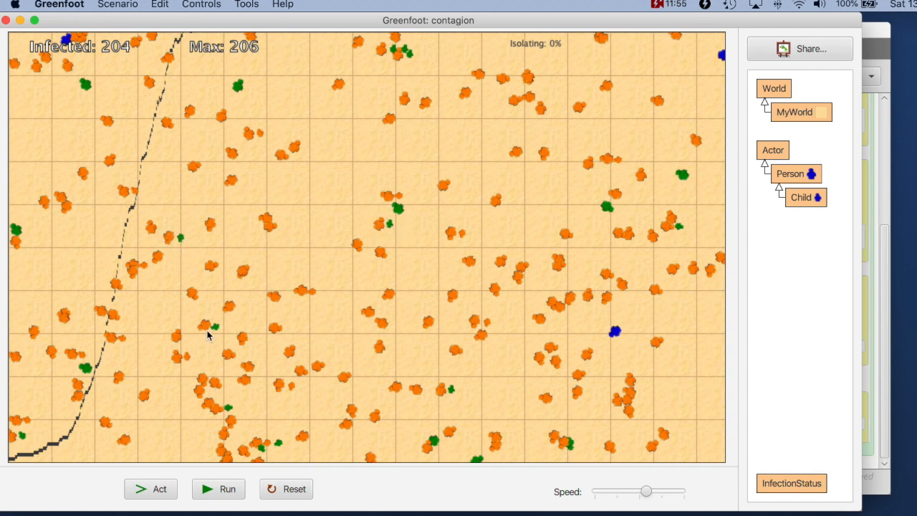
pyautogui.moveTo(299, 346)
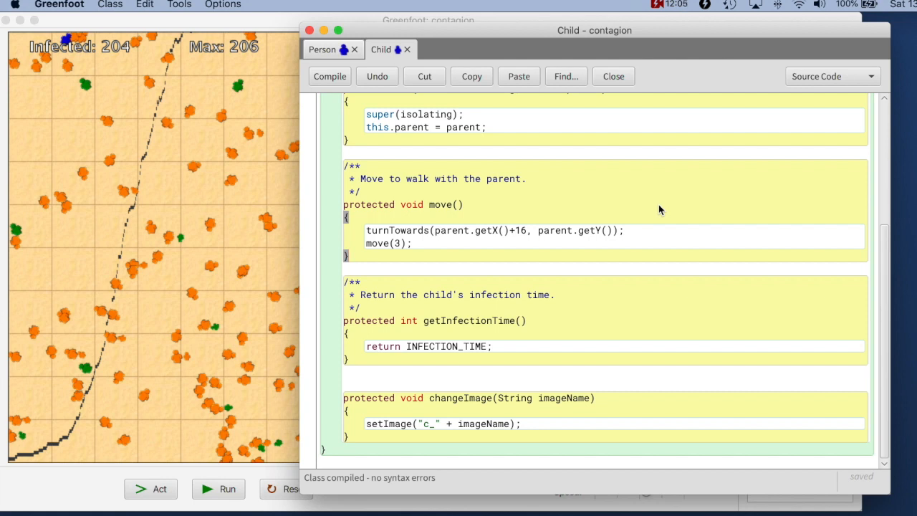
pyautogui.moveTo(532, 139)
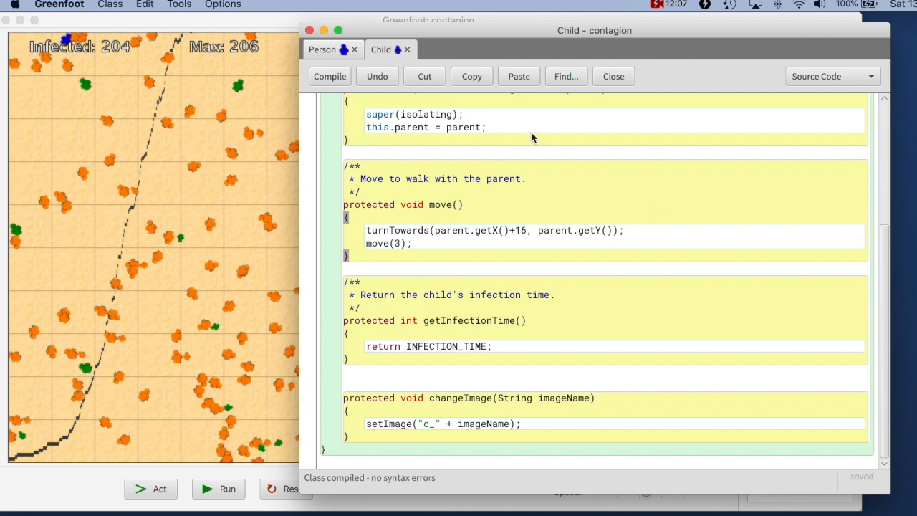
# - Scroll Person to infect() and select its getInfectionTime() call
pyautogui.click(321, 49)
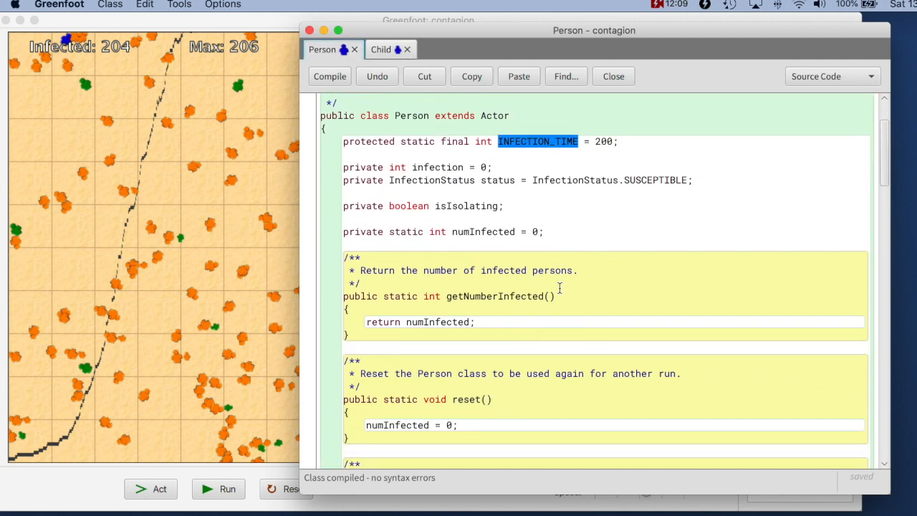
pyautogui.scroll(-3)
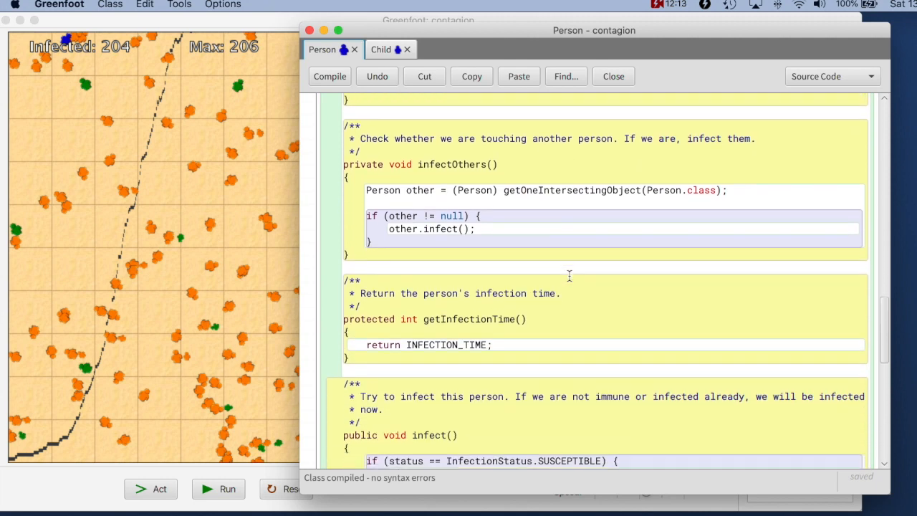
pyautogui.scroll(-3)
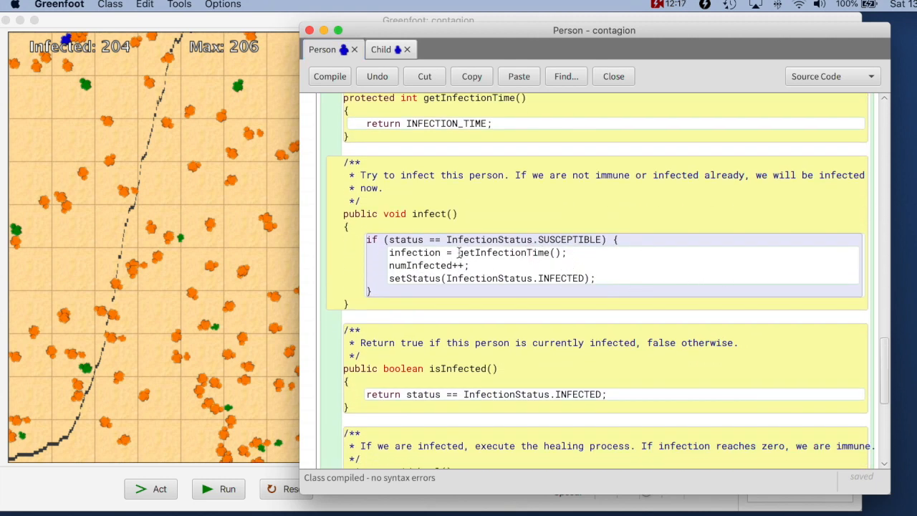
pyautogui.doubleClick(505, 252)
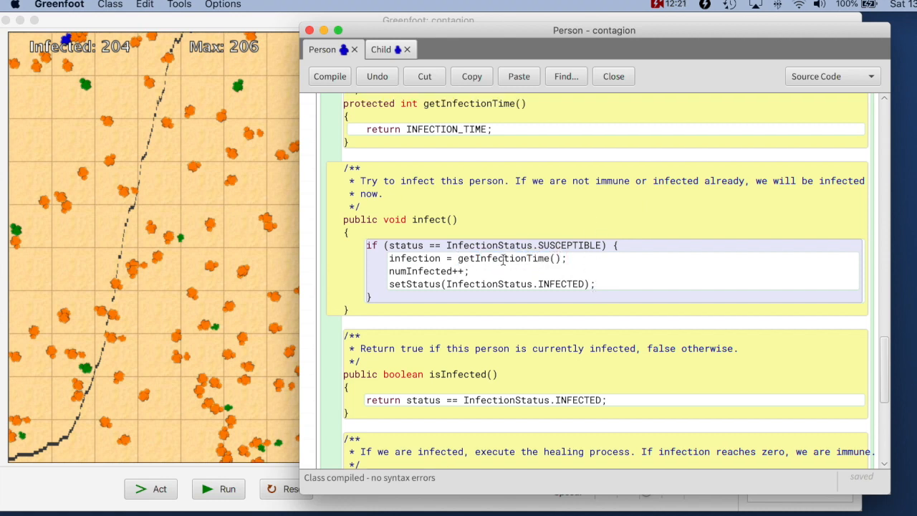
pyautogui.doubleClick(504, 258)
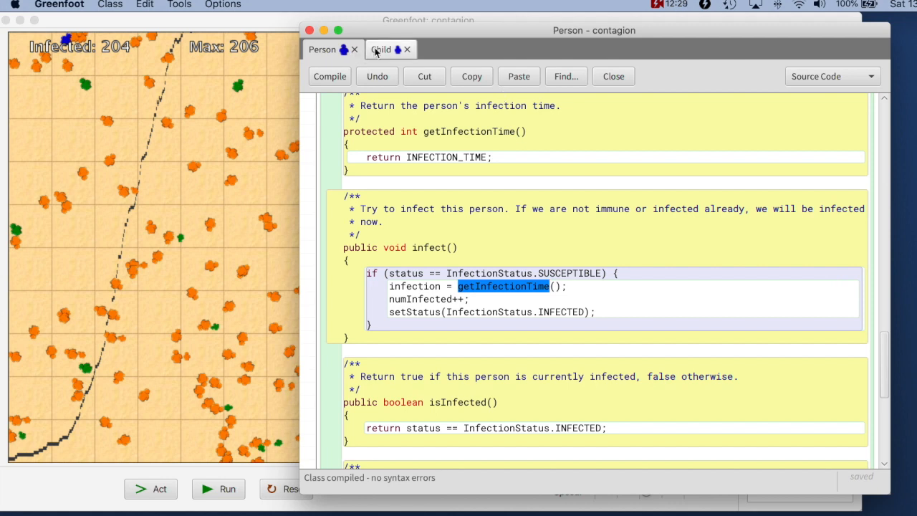
# - Select Child's getInfectionTime() override, then return to the Person source
pyautogui.click(380, 48)
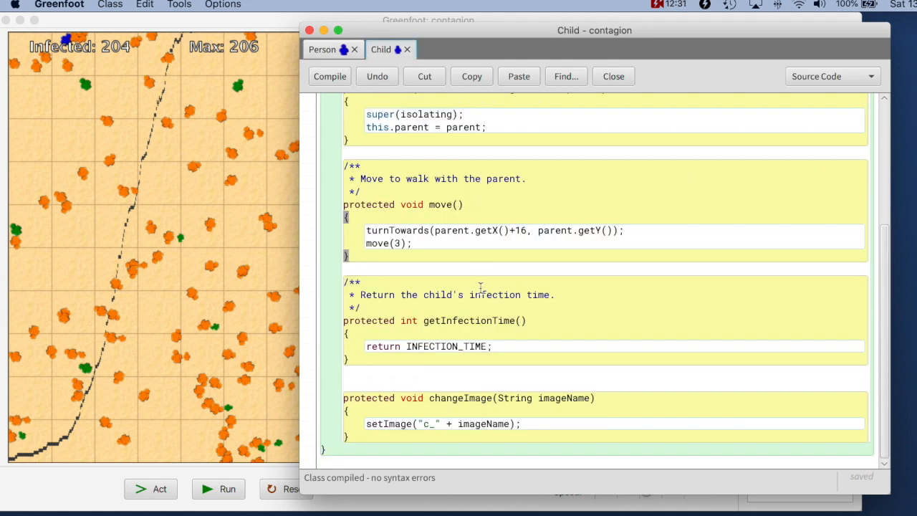
pyautogui.moveTo(344, 282); pyautogui.dragTo(347, 358)
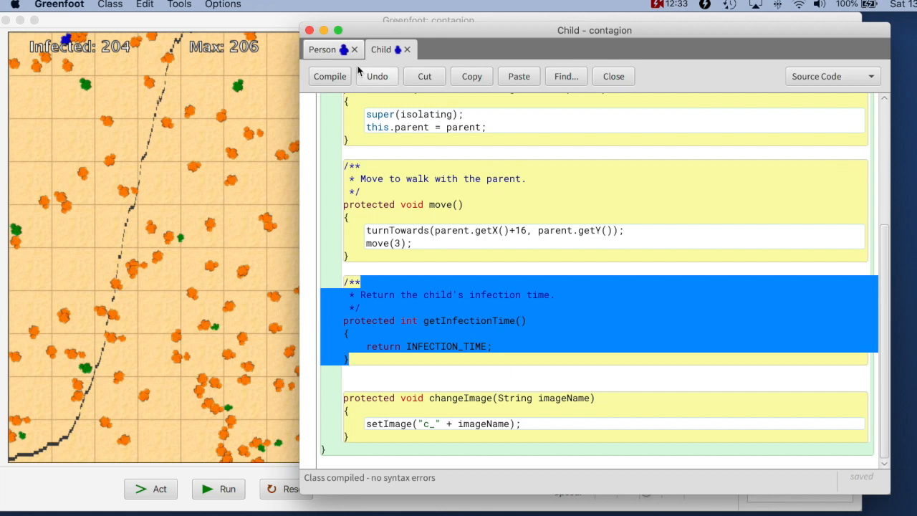
pyautogui.click(322, 49)
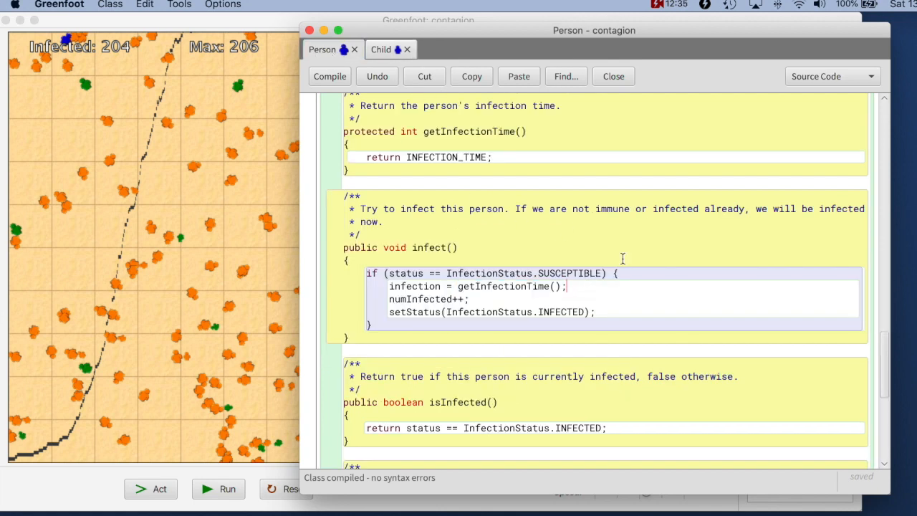